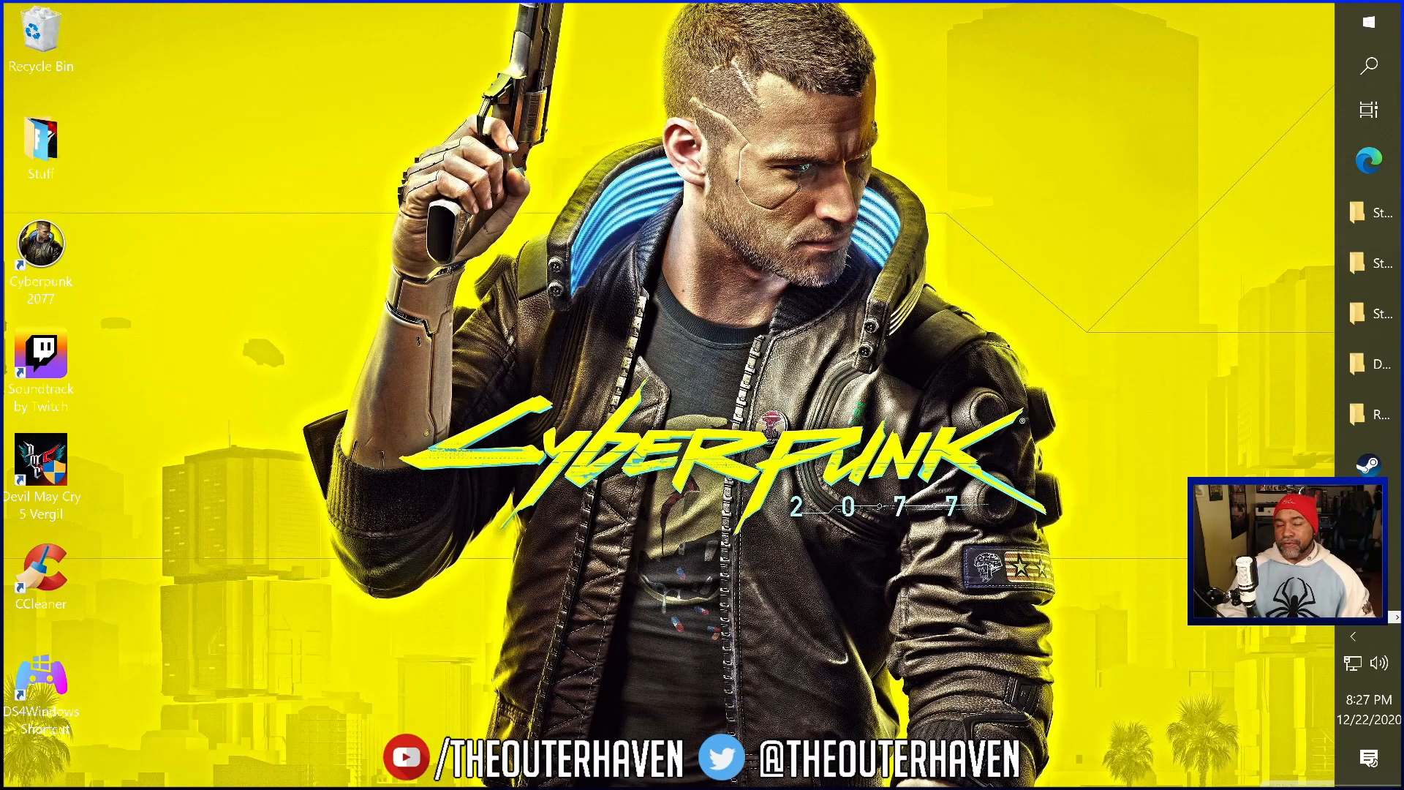
{"action": "mouse_move", "coordinate": [1181, 564]}
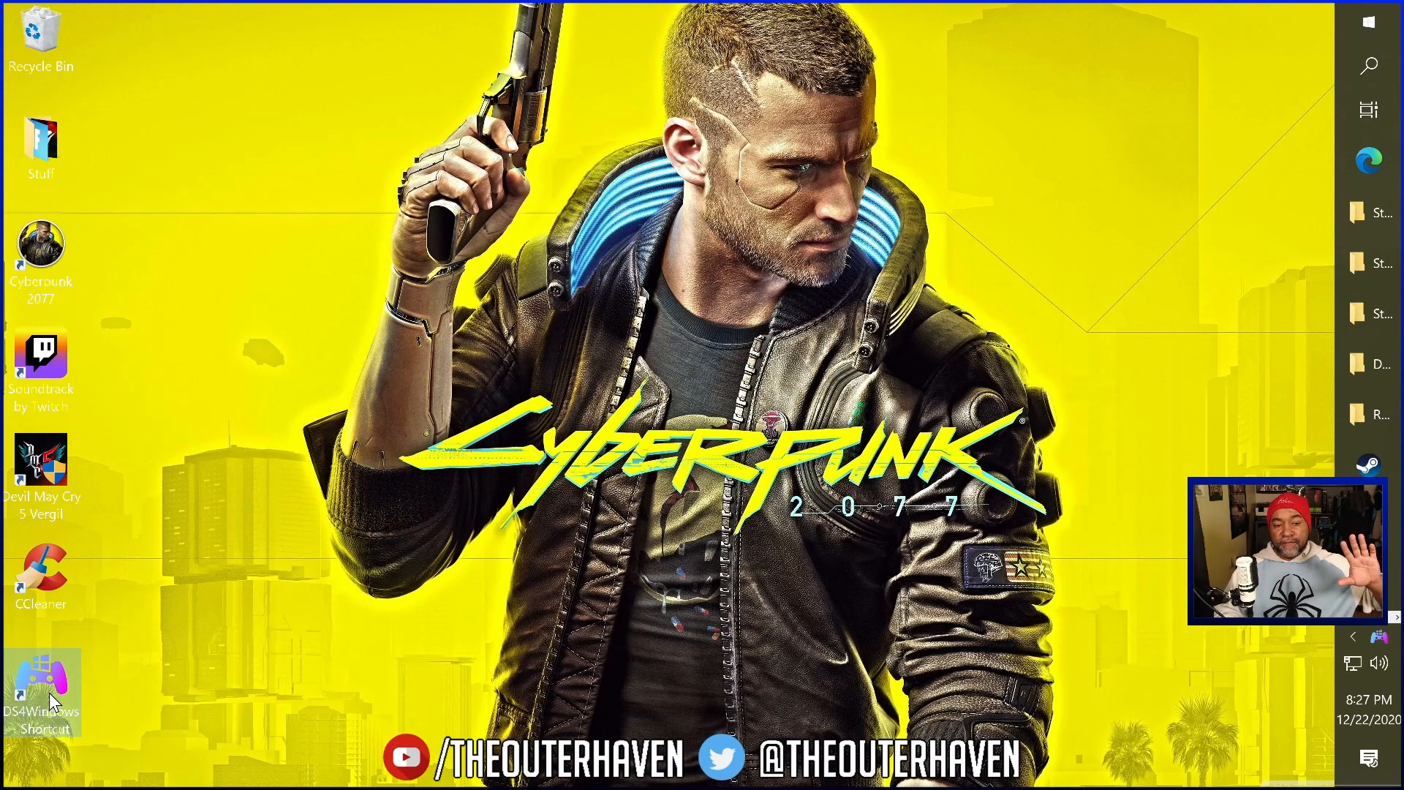
Launch DS4Windows from the desktop and reach Controller/Driver Setup from its Settings.
{"action": "double_click", "coordinate": [41, 667]}
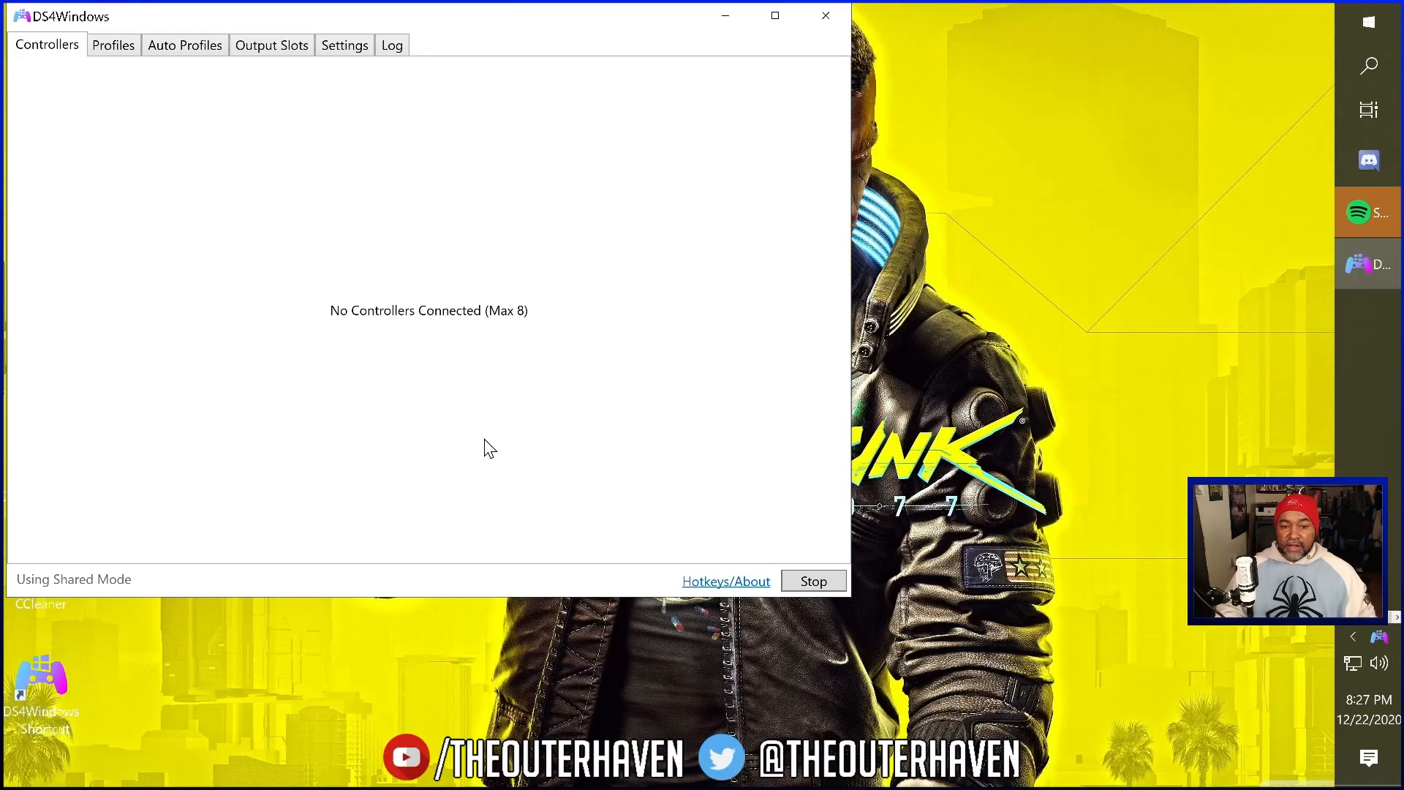
{"action": "mouse_move", "coordinate": [582, 304]}
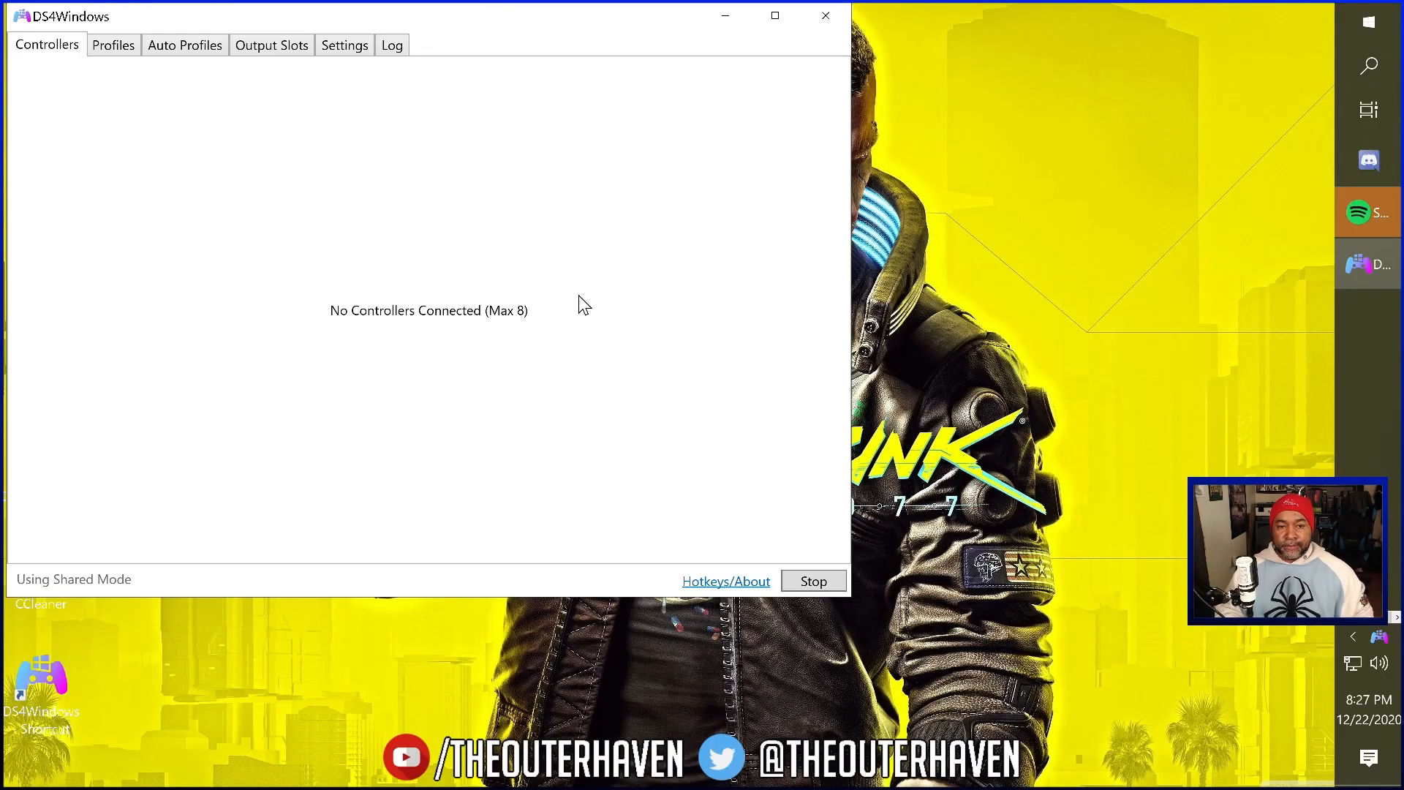
{"action": "left_click", "coordinate": [344, 46]}
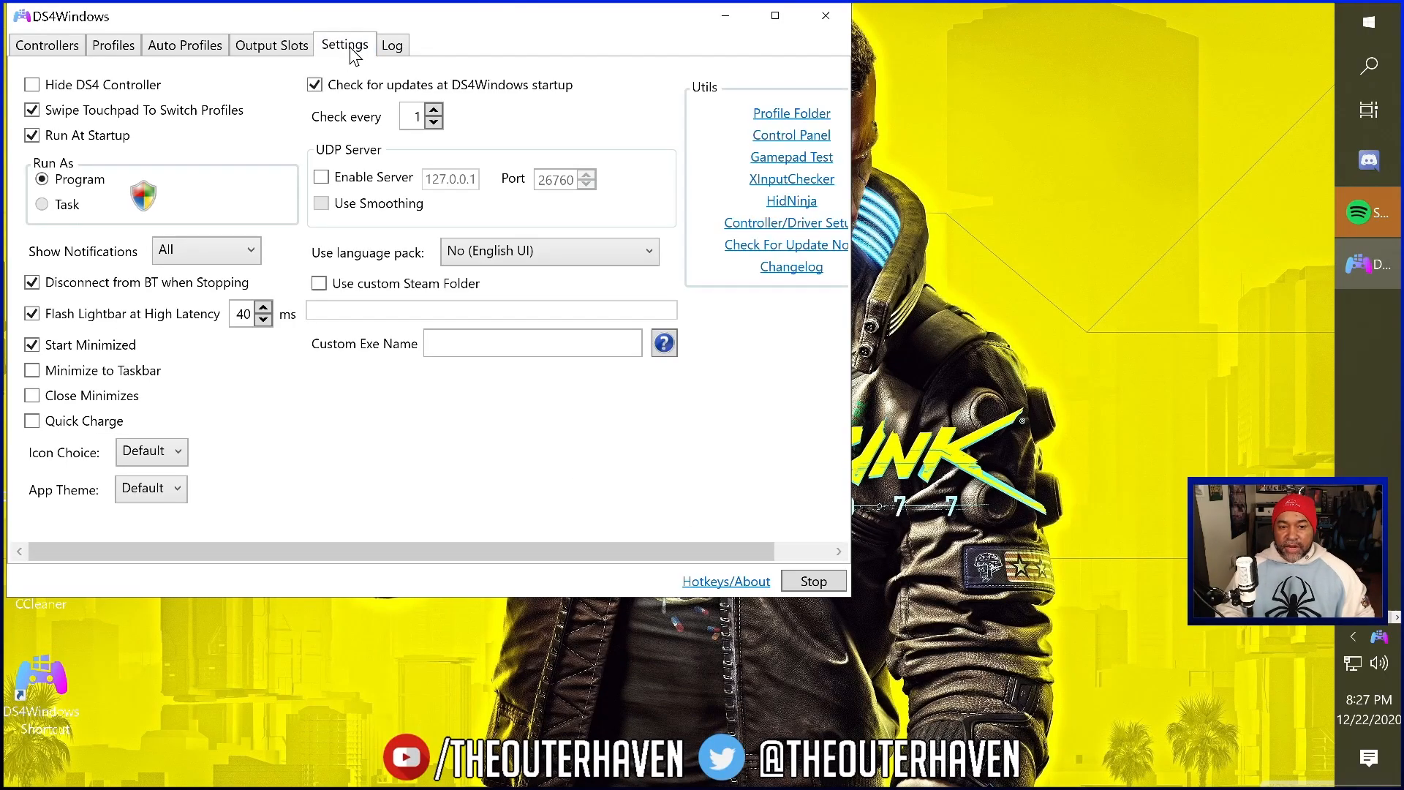
{"action": "mouse_move", "coordinate": [768, 221]}
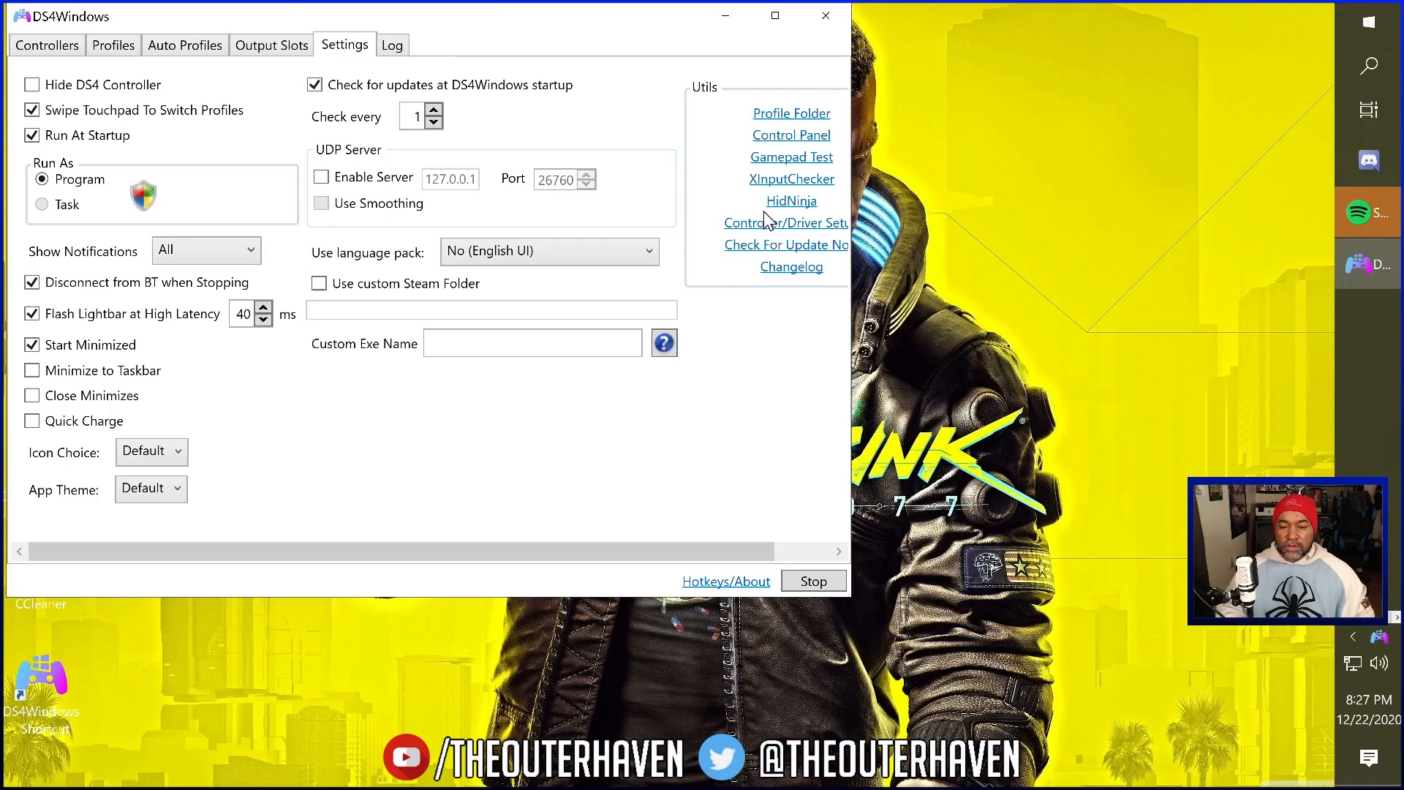
{"action": "mouse_move", "coordinate": [849, 242]}
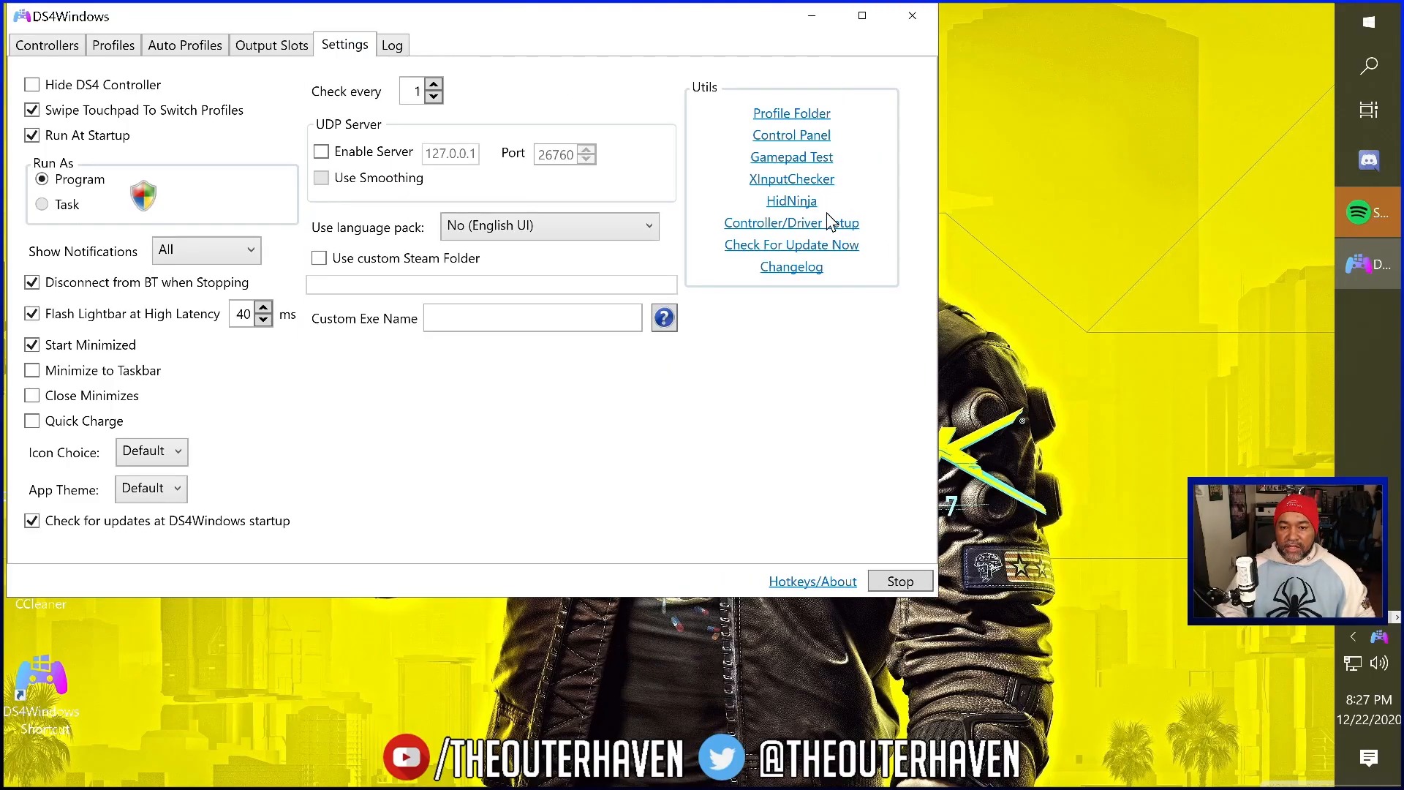
{"action": "left_click", "coordinate": [791, 222]}
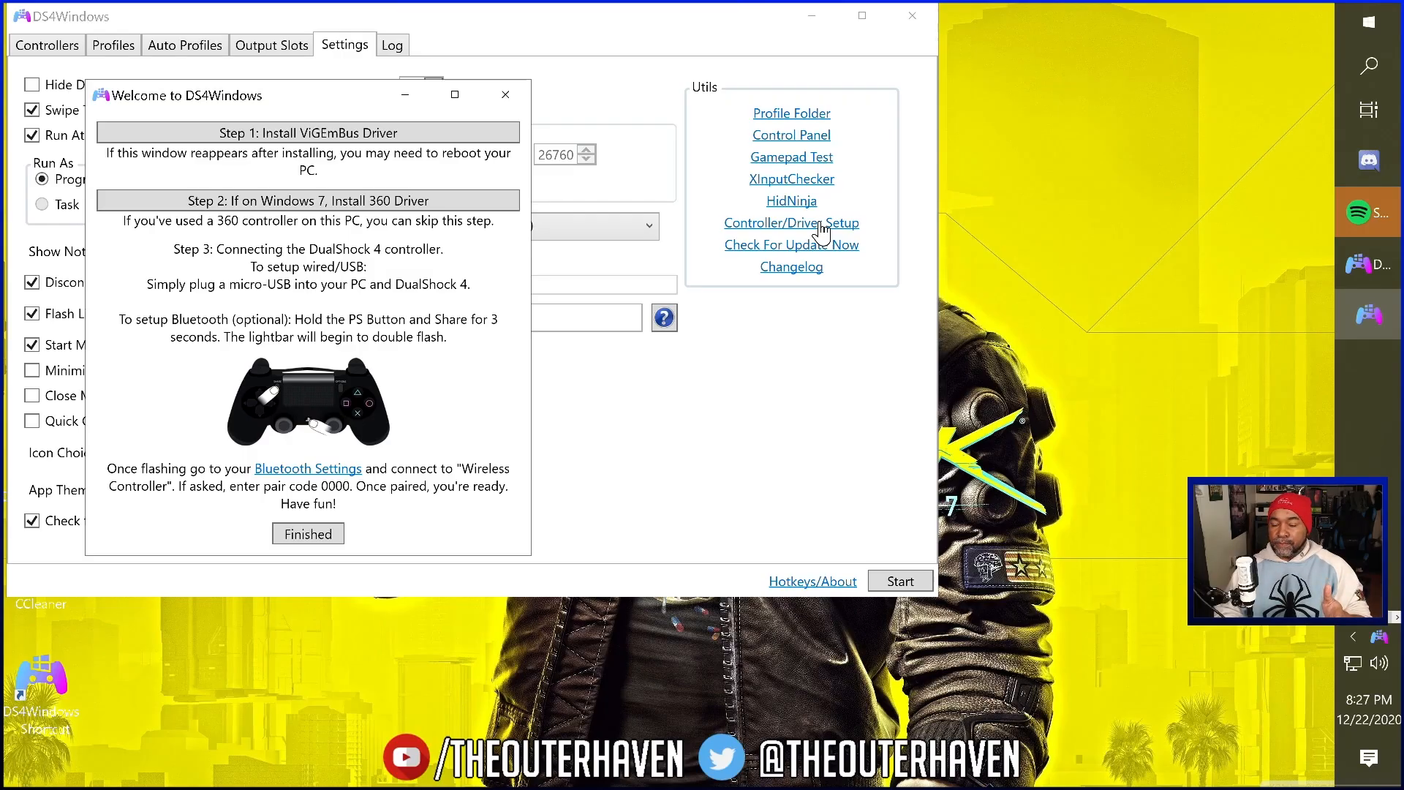
{"action": "mouse_move", "coordinate": [721, 404]}
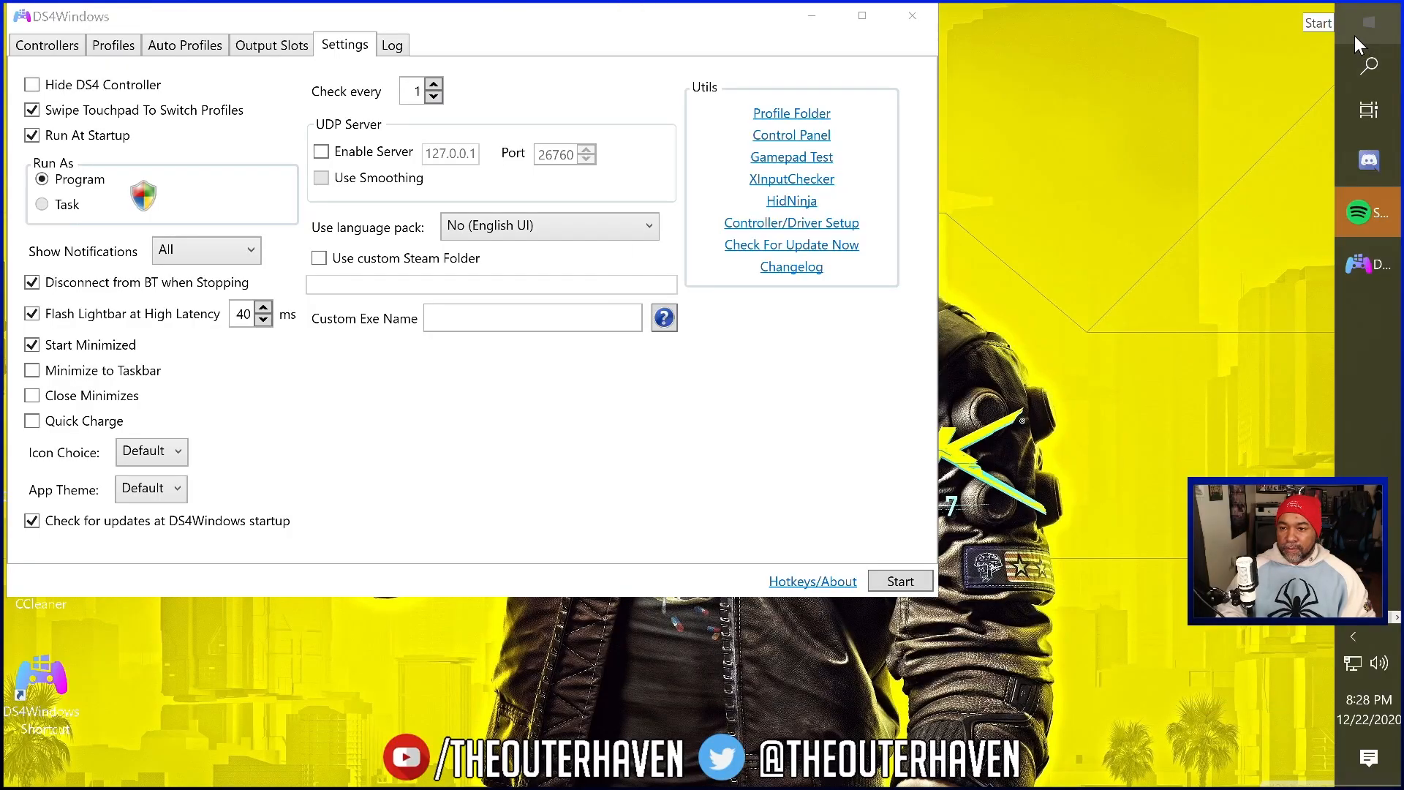
Reach Control Panel by searching 'control panel' in Windows Settings from the Start menu links.
{"action": "right_click", "coordinate": [1318, 22]}
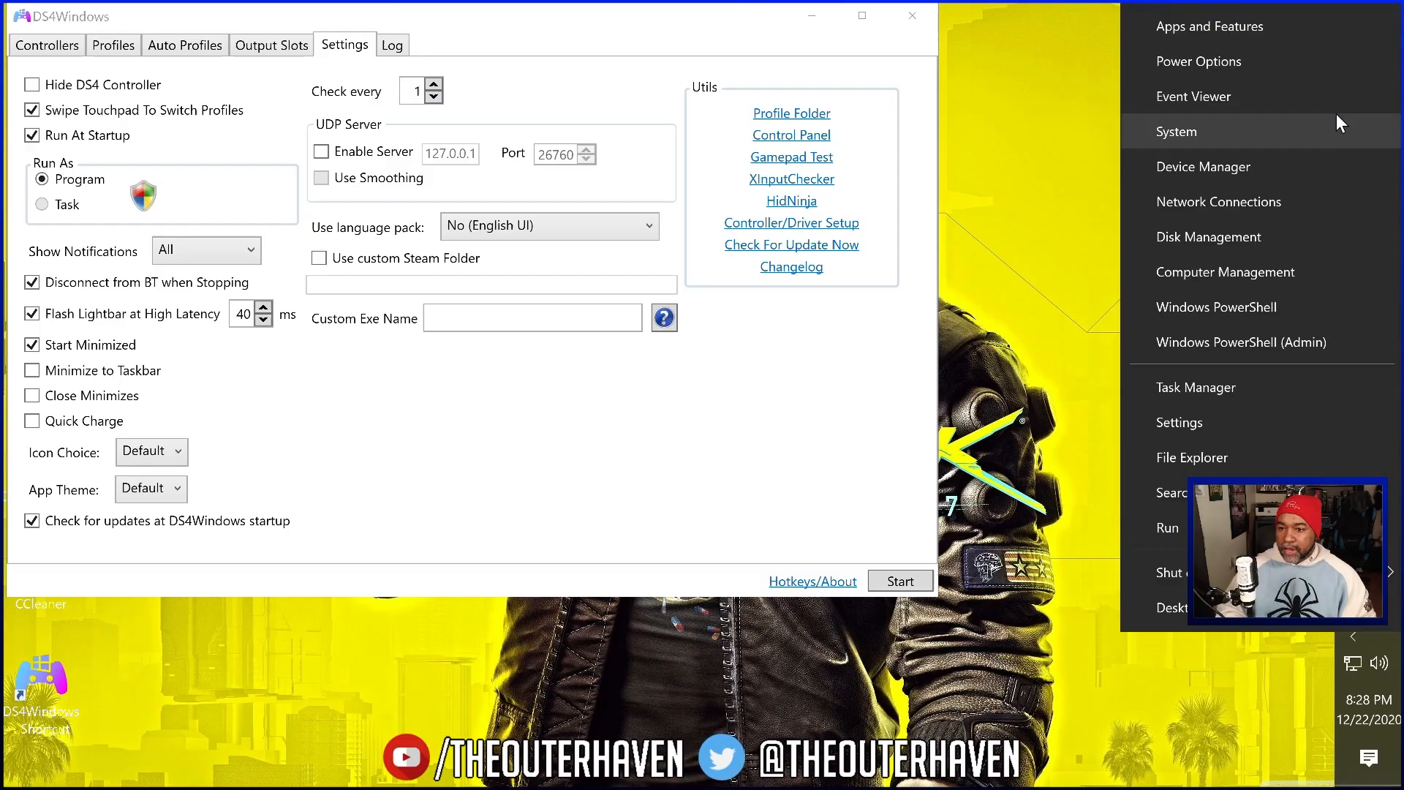
{"action": "mouse_move", "coordinate": [1259, 367]}
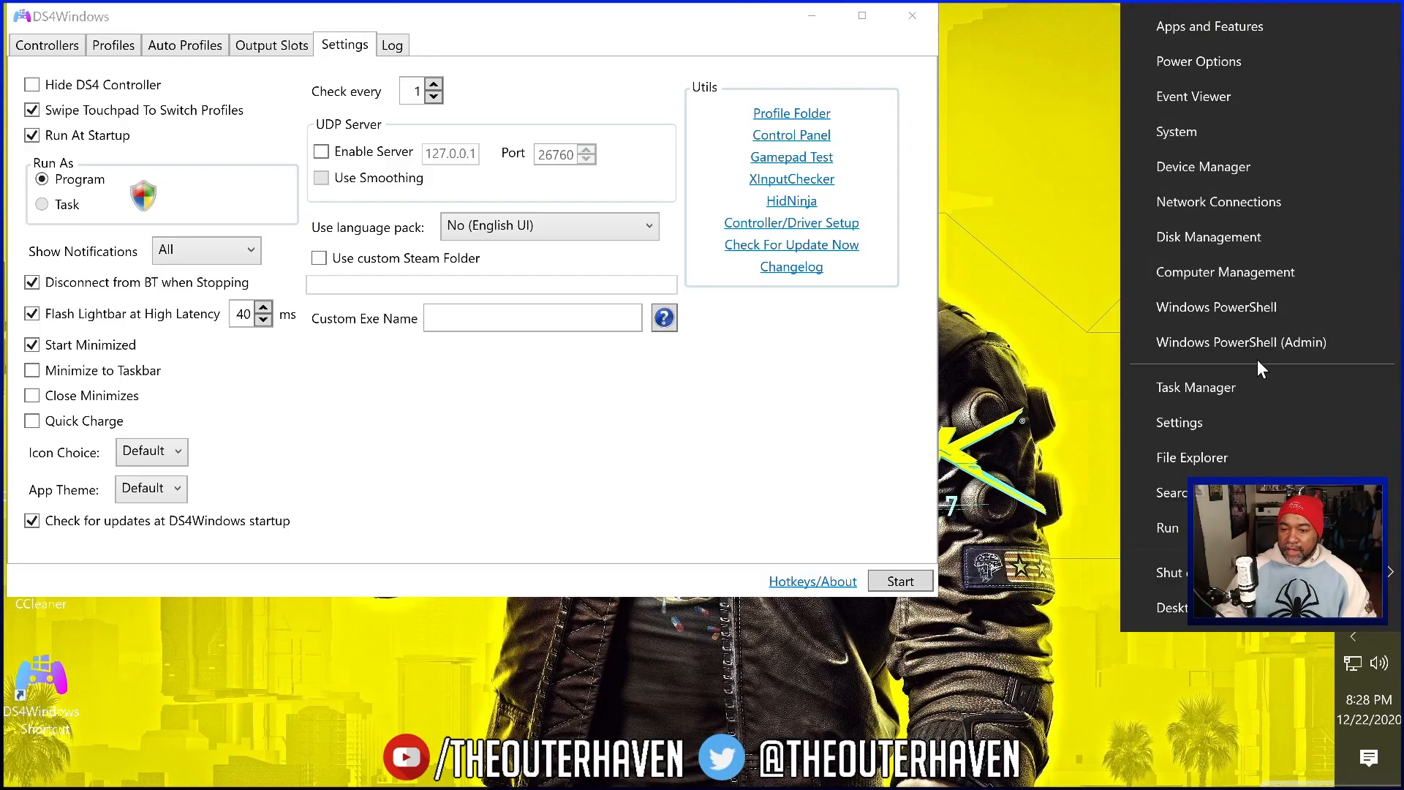
{"action": "left_click", "coordinate": [1179, 421]}
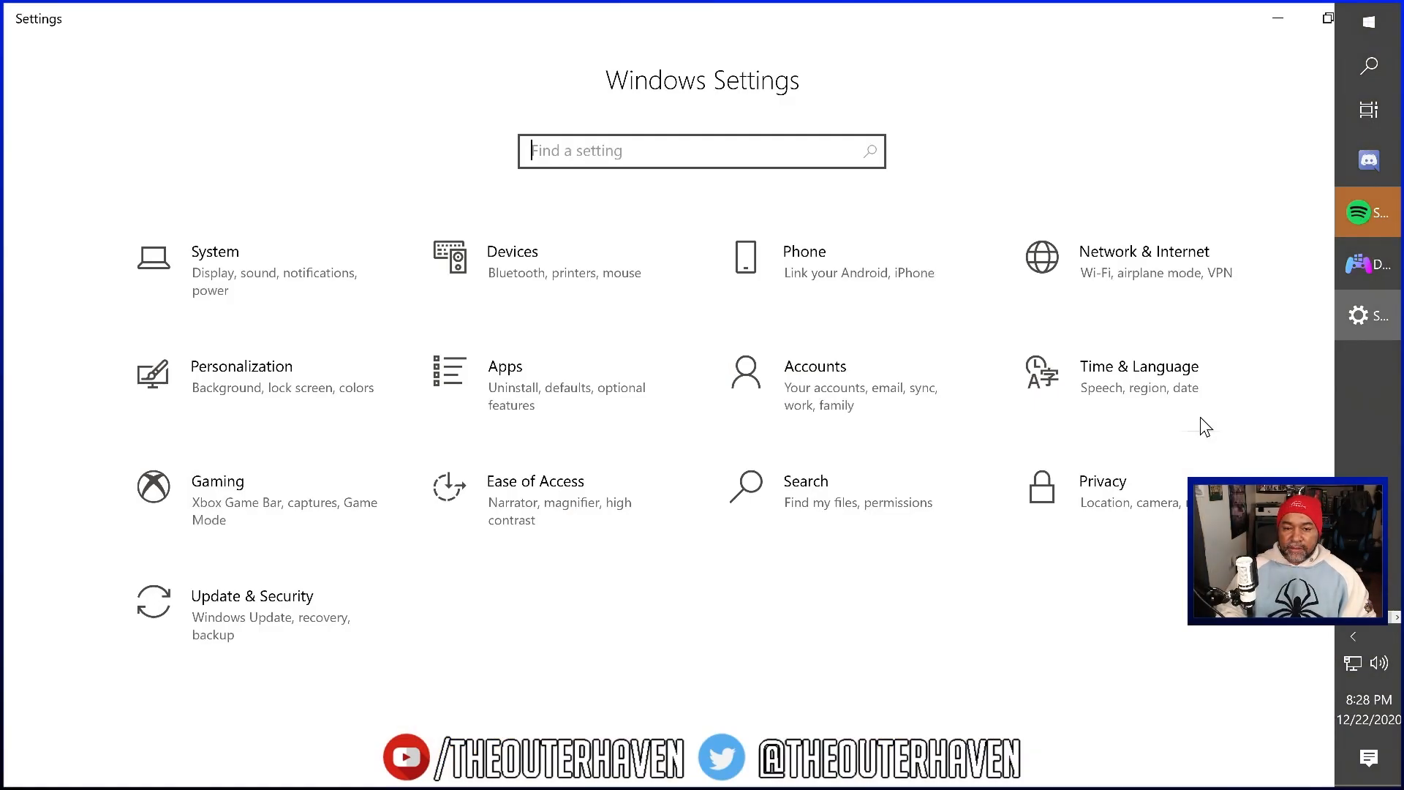
{"action": "type", "text": "control"}
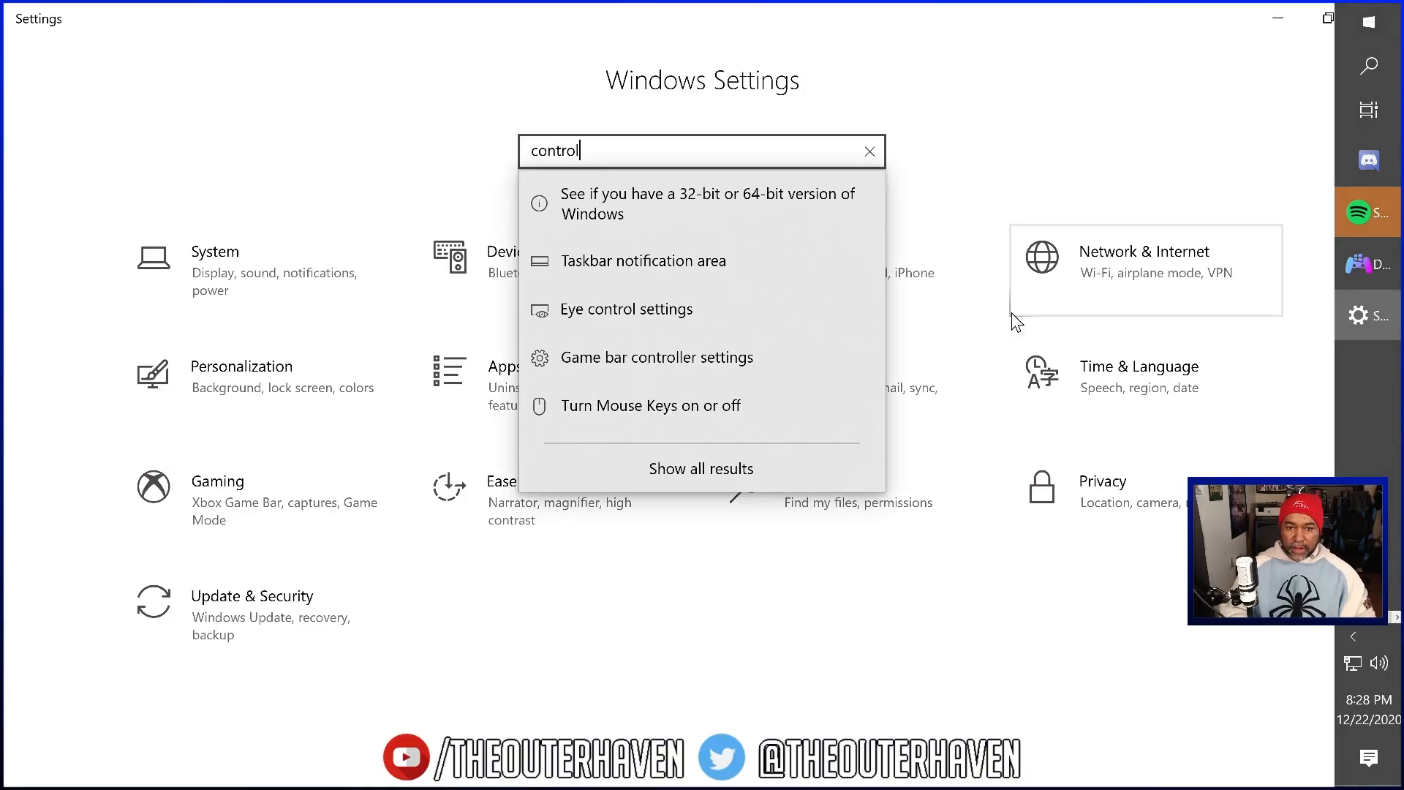
{"action": "type", "text": "panel"}
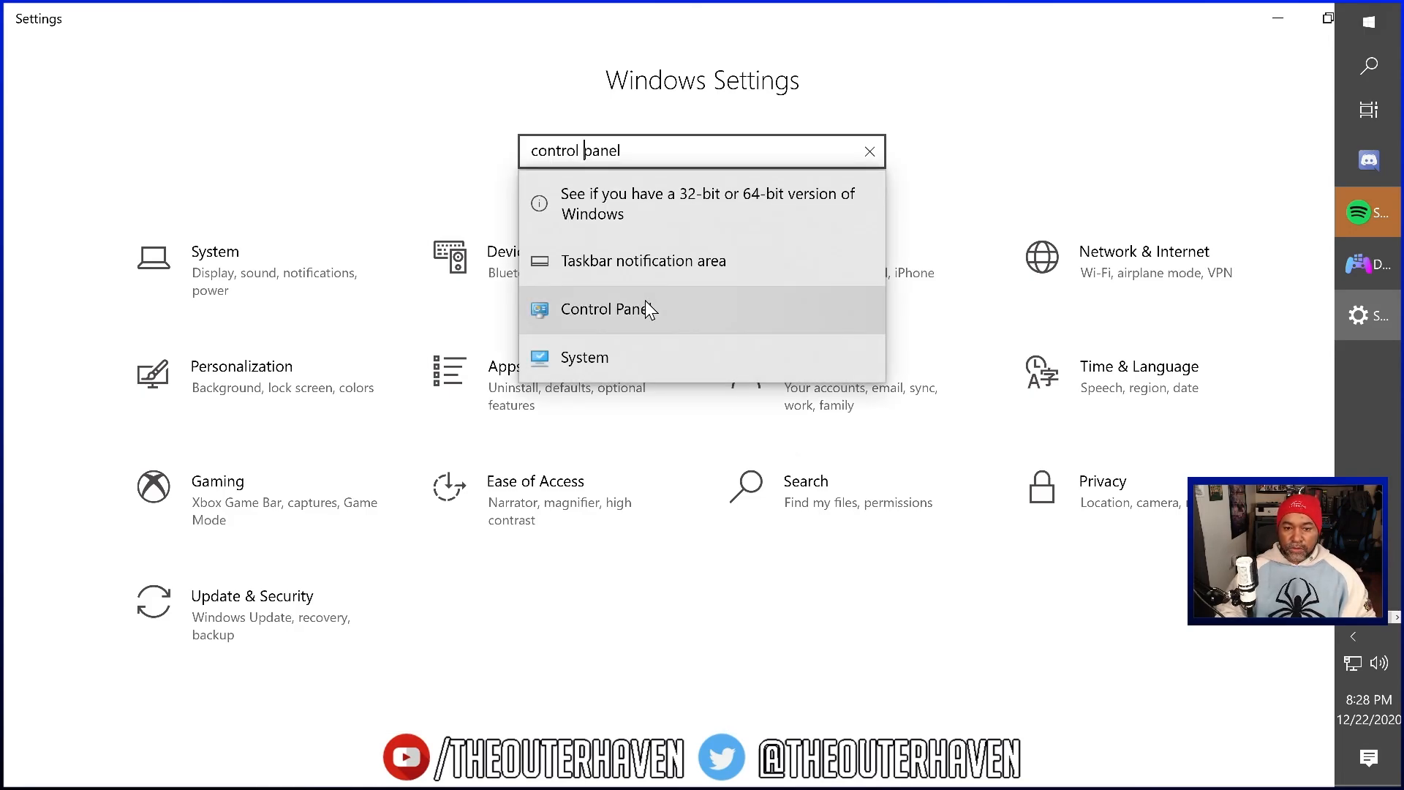
{"action": "left_click", "coordinate": [608, 309]}
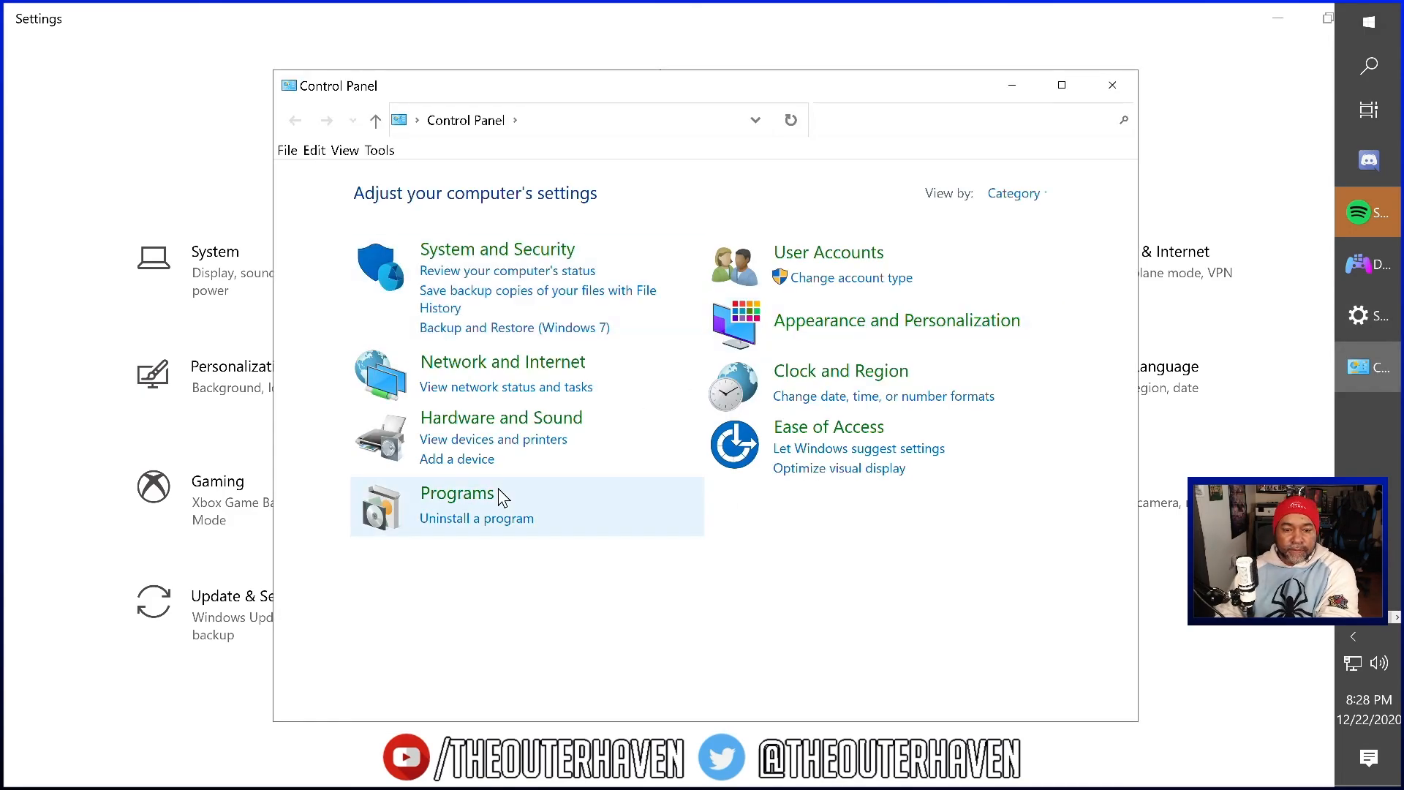
{"action": "mouse_move", "coordinate": [475, 517]}
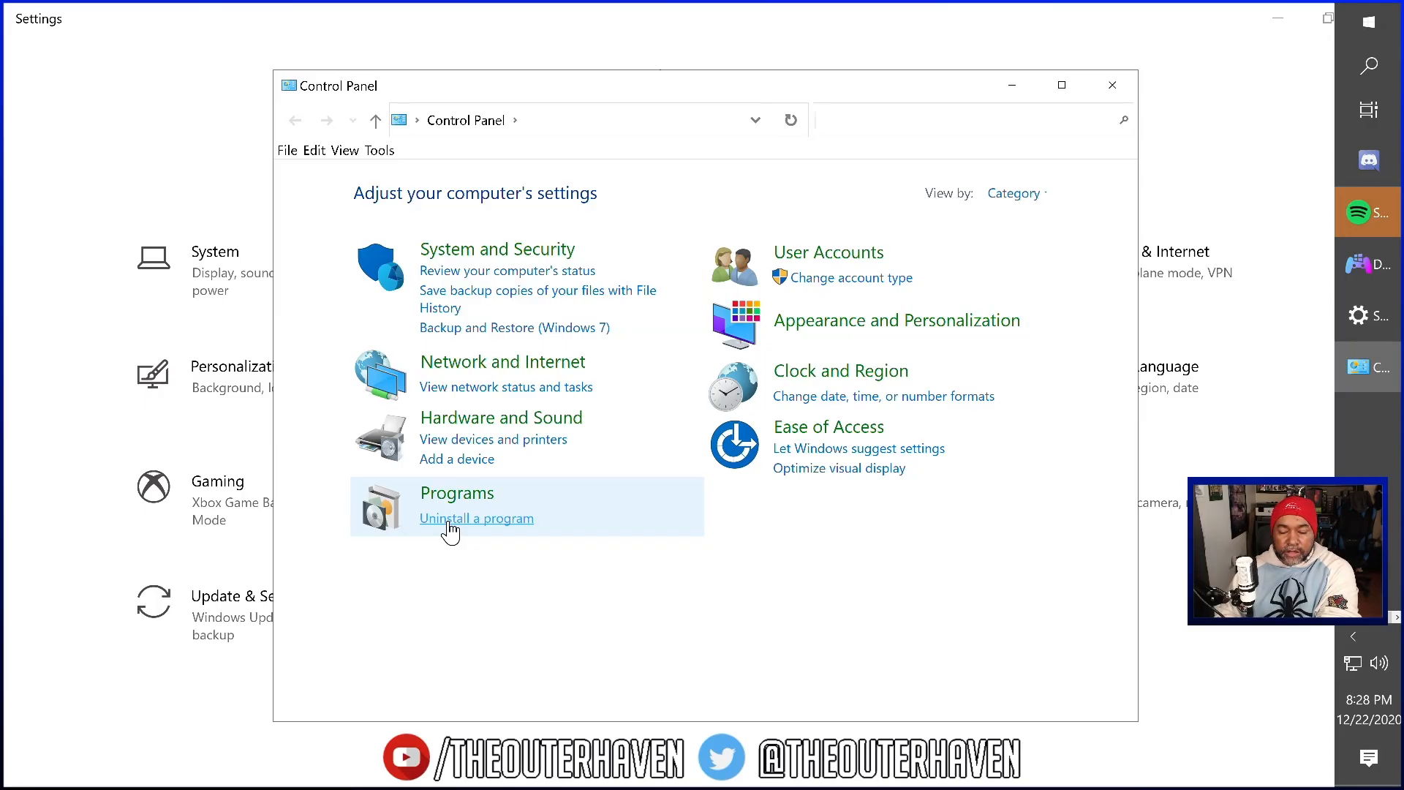
Show the Programs and Features list via 'Uninstall a program'.
{"action": "left_click", "coordinate": [477, 518]}
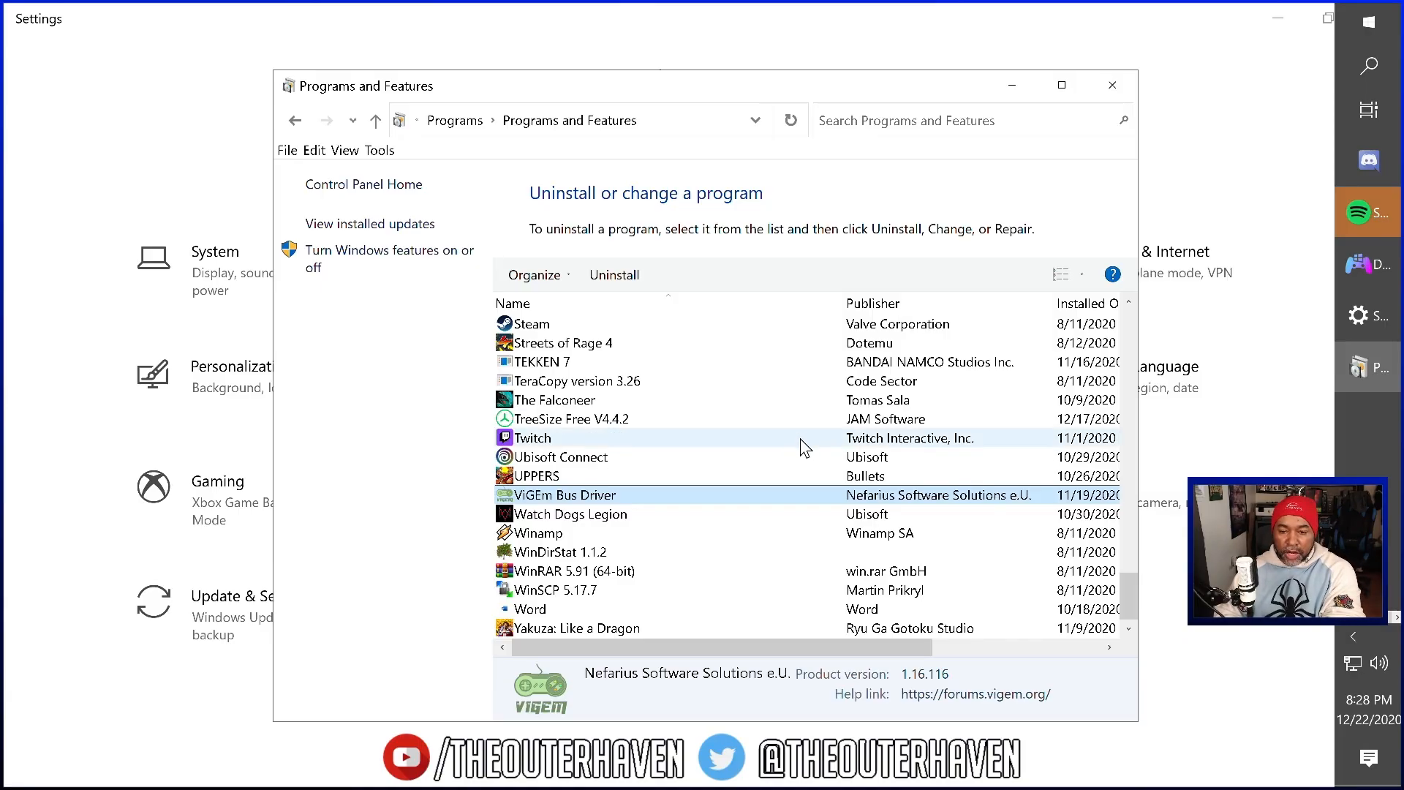
{"action": "mouse_move", "coordinate": [804, 499]}
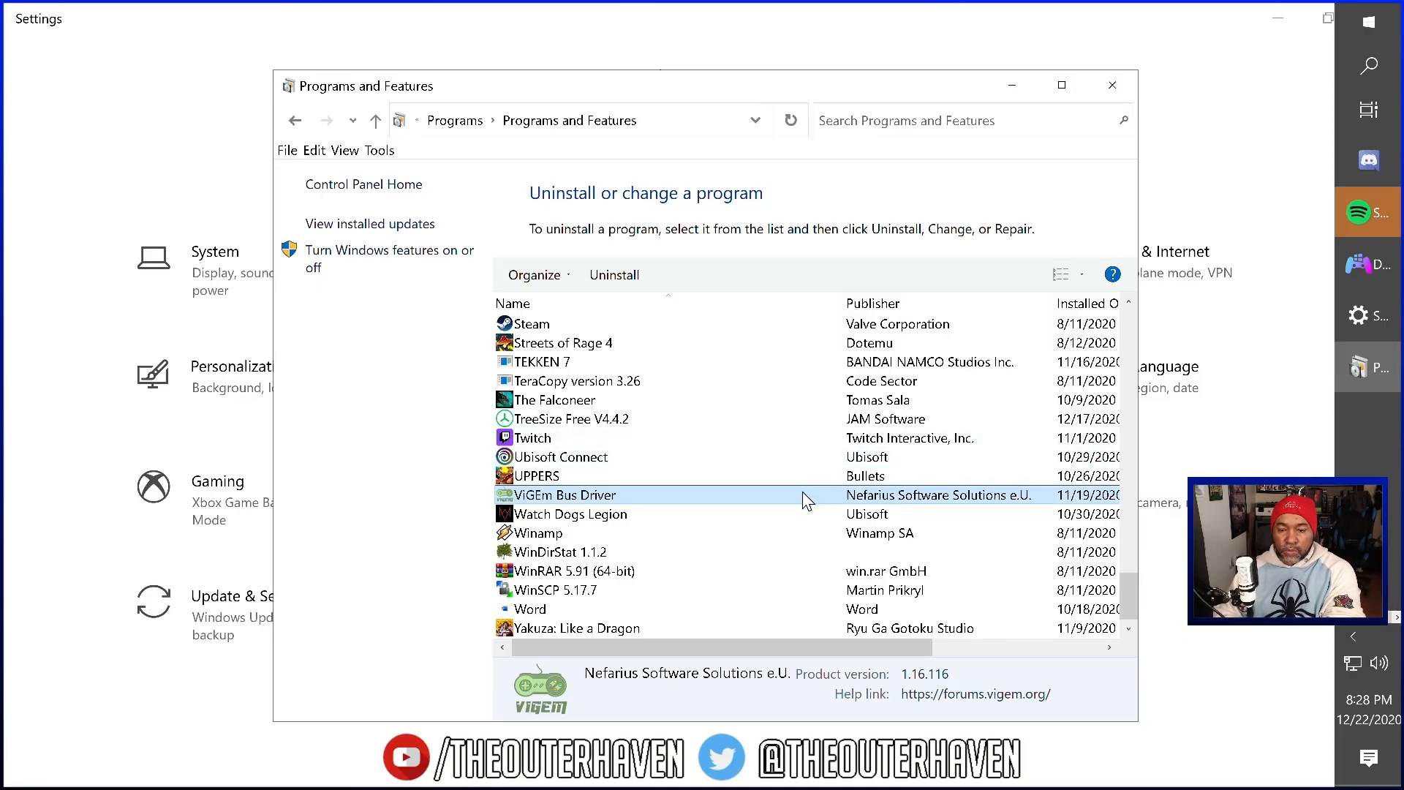
Uninstall ViGEm Bus Driver, confirm it is gone from the list, and close Programs and Features.
{"action": "left_click", "coordinate": [614, 274]}
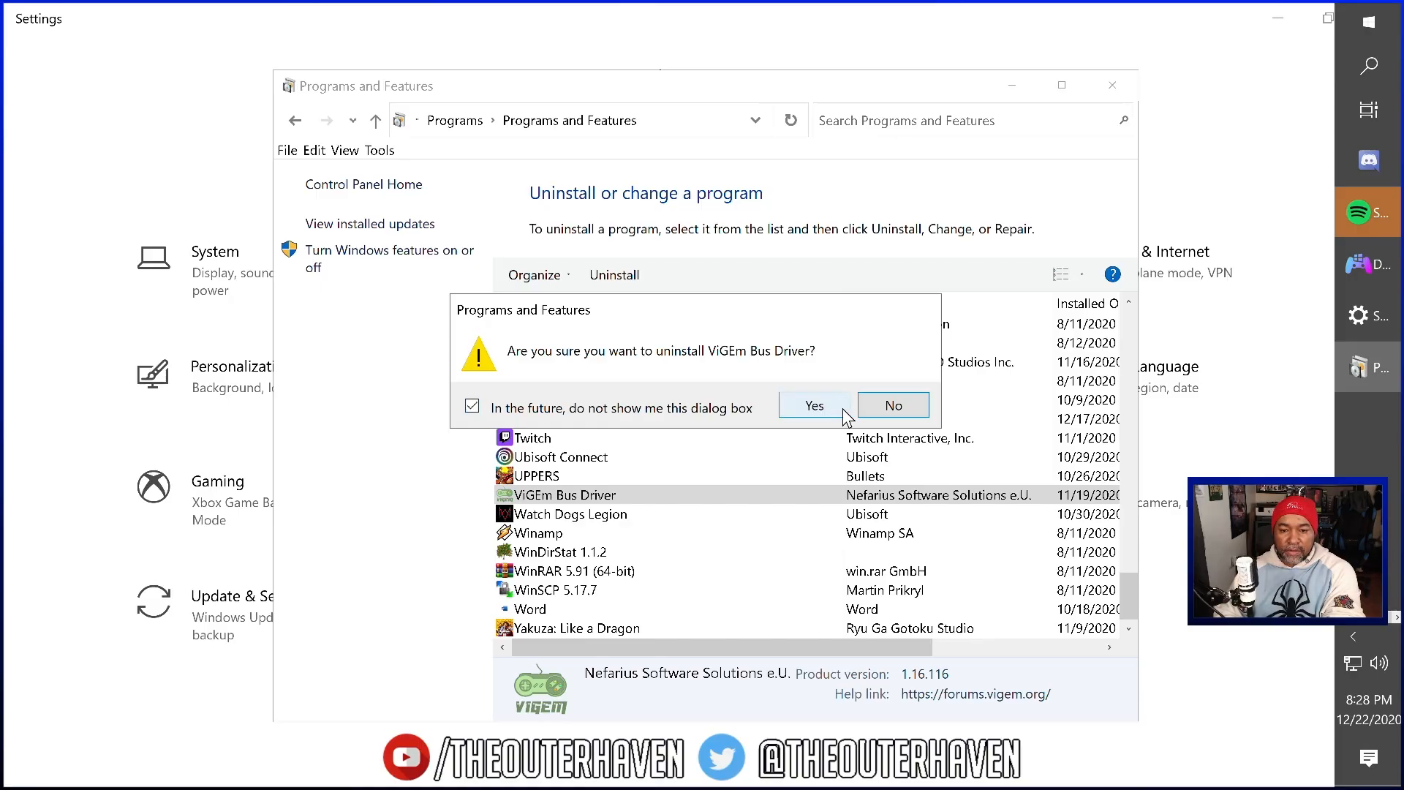
{"action": "left_click", "coordinate": [813, 405]}
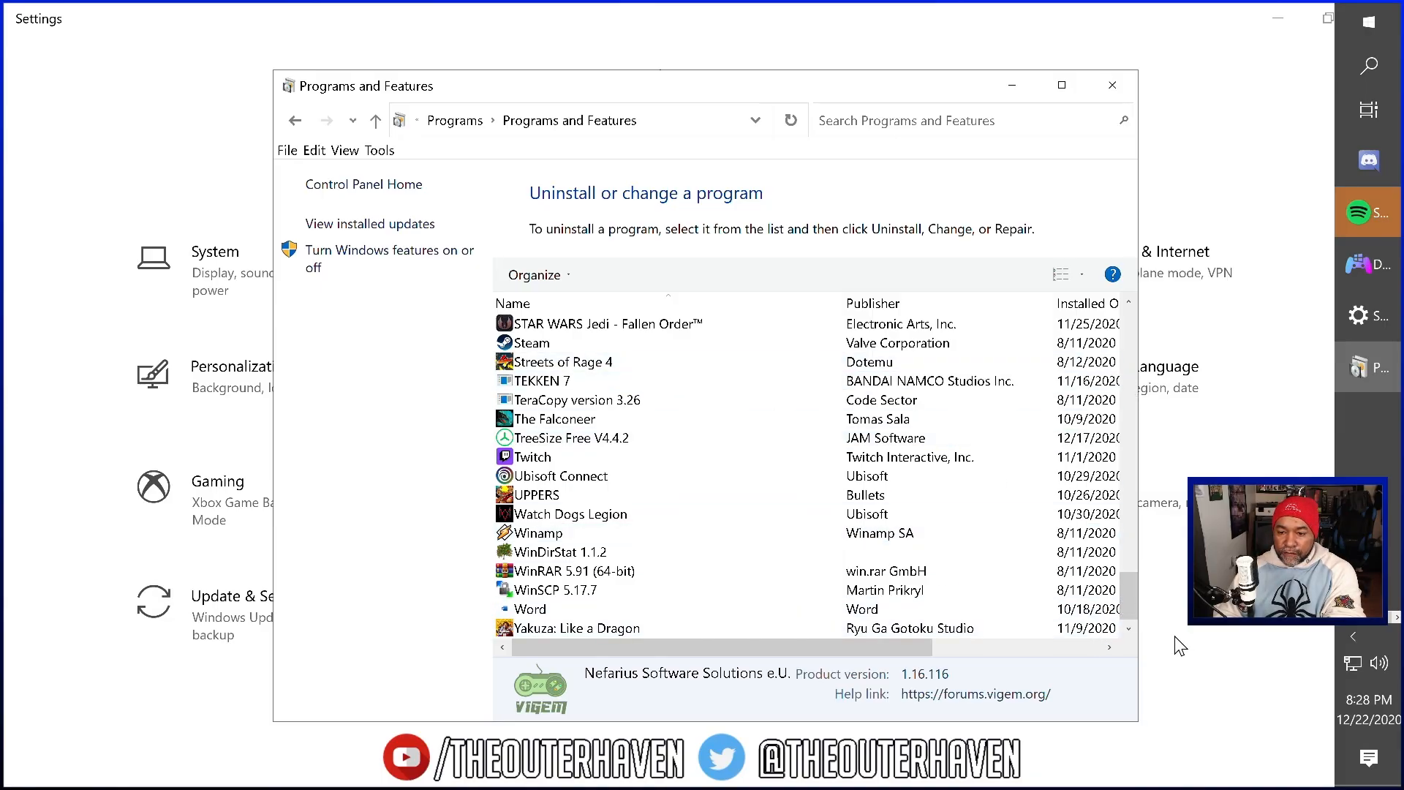
{"action": "mouse_move", "coordinate": [1138, 607]}
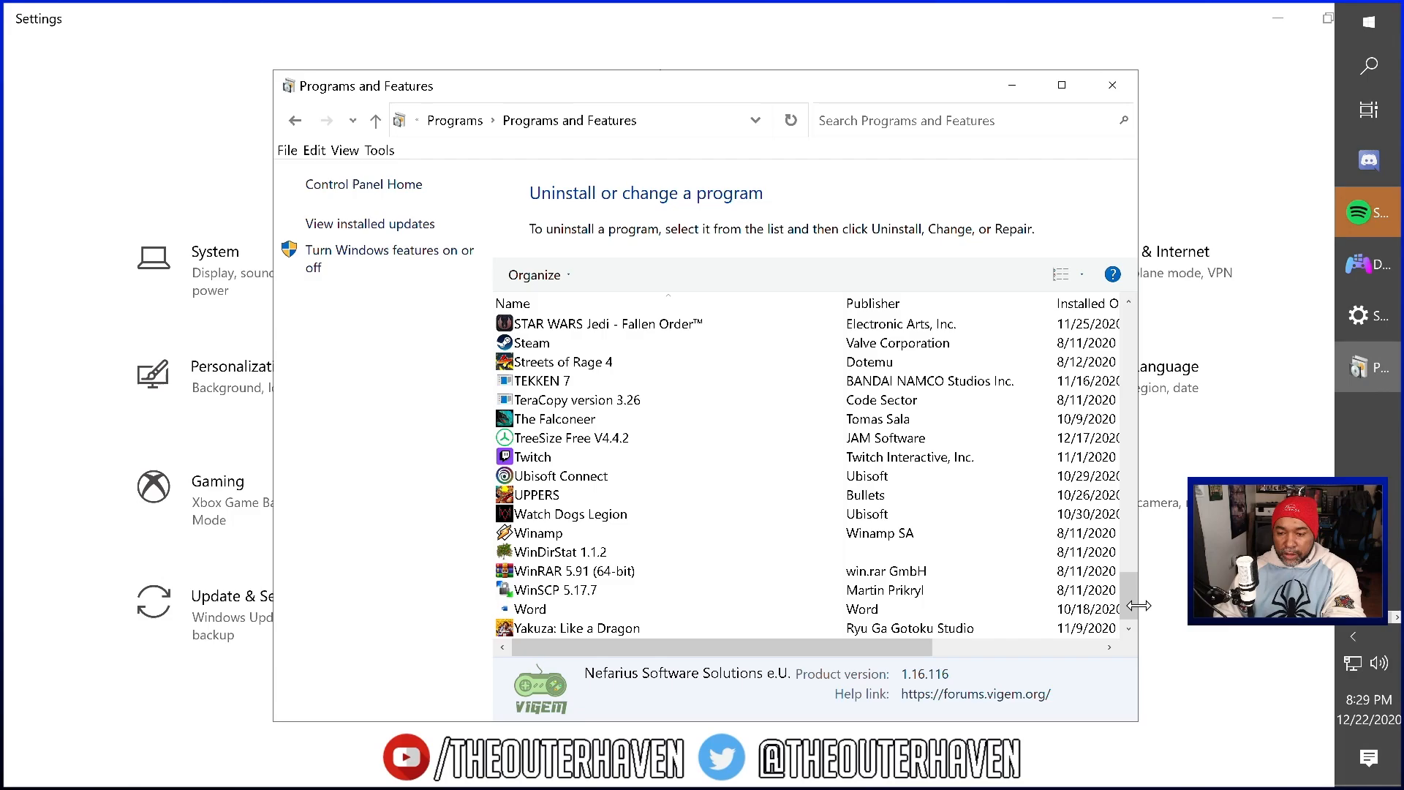
{"action": "scroll", "scroll_direction": "up", "scroll_amount": 3}
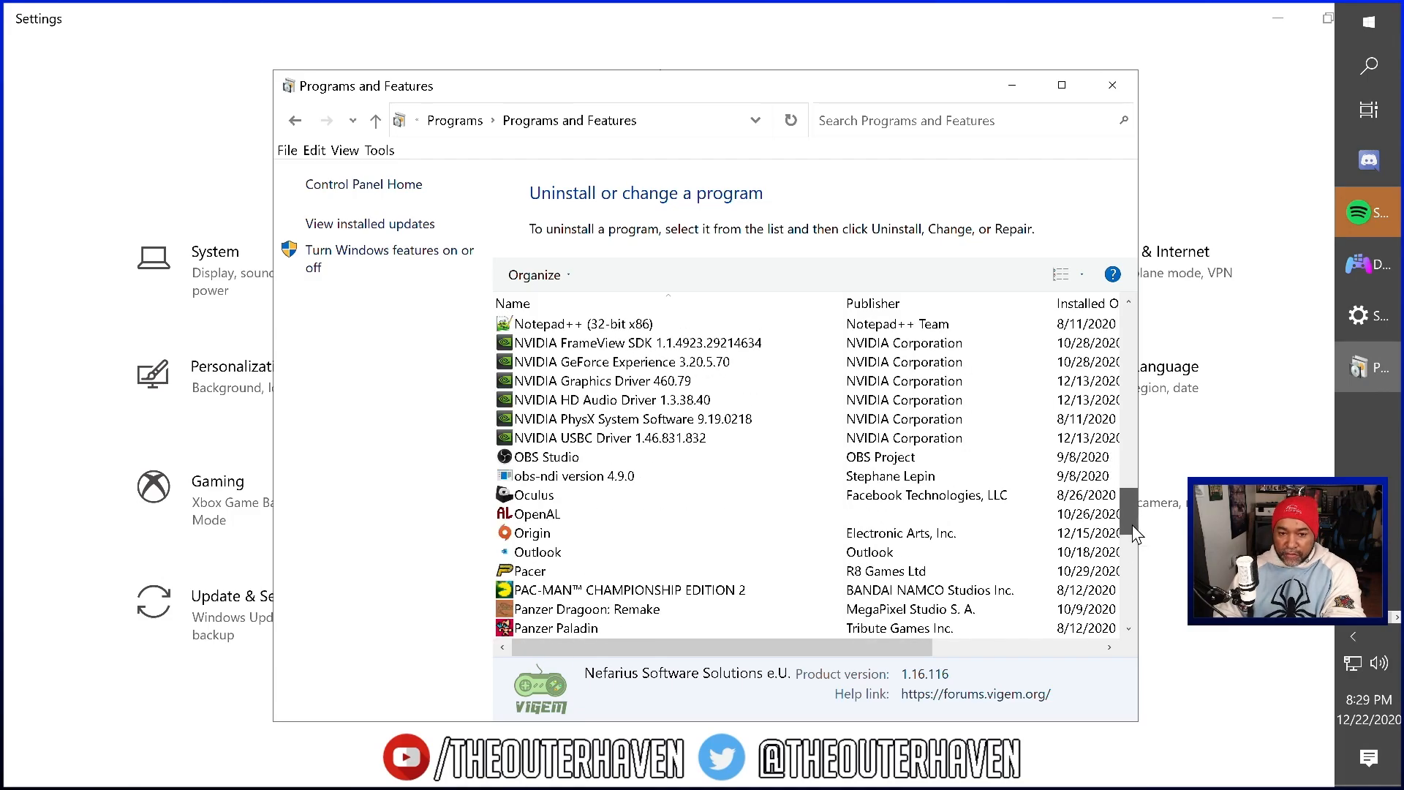
{"action": "scroll", "scroll_direction": "up", "scroll_amount": 3}
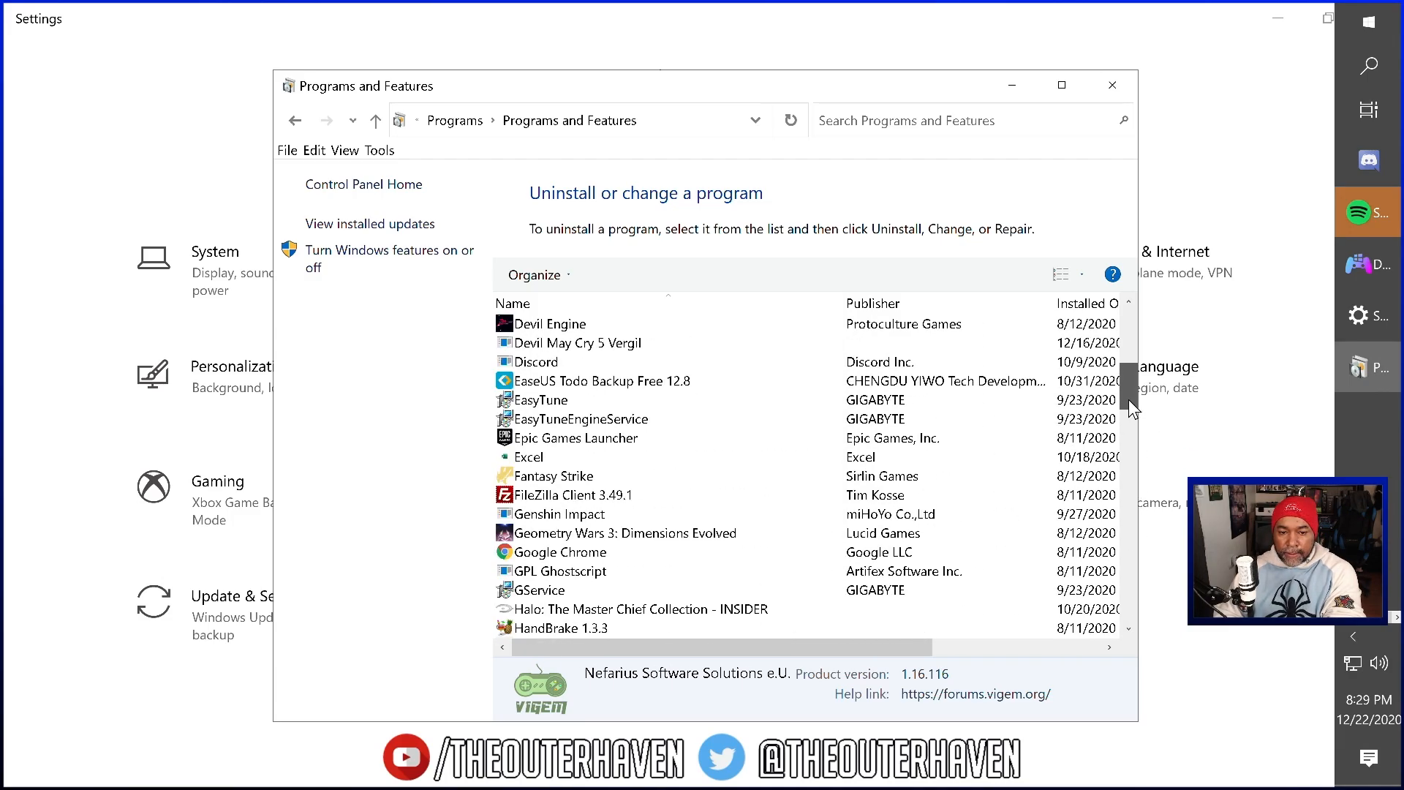
{"action": "scroll", "scroll_direction": "up", "scroll_amount": 3}
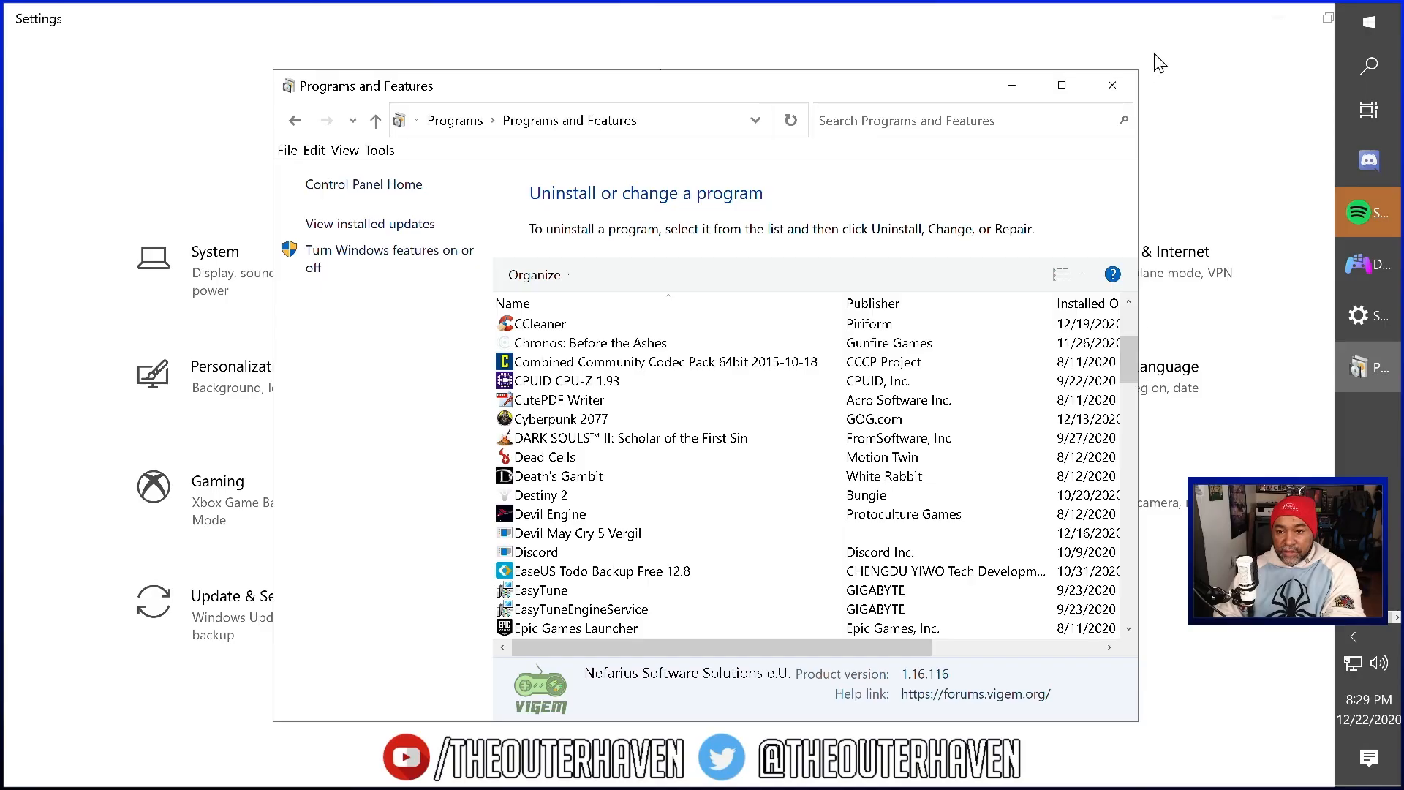
{"action": "left_click", "coordinate": [1112, 84]}
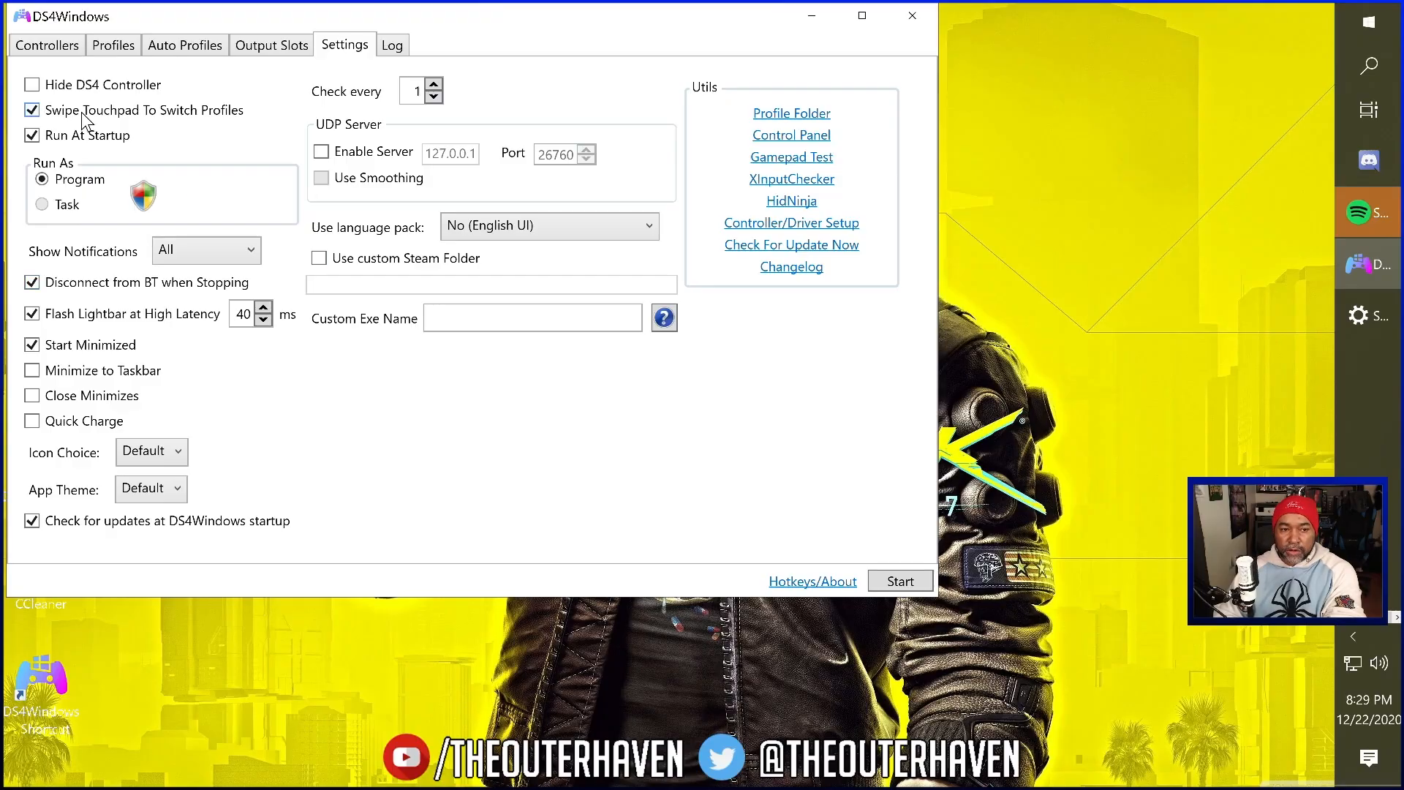
{"action": "mouse_move", "coordinate": [60, 69]}
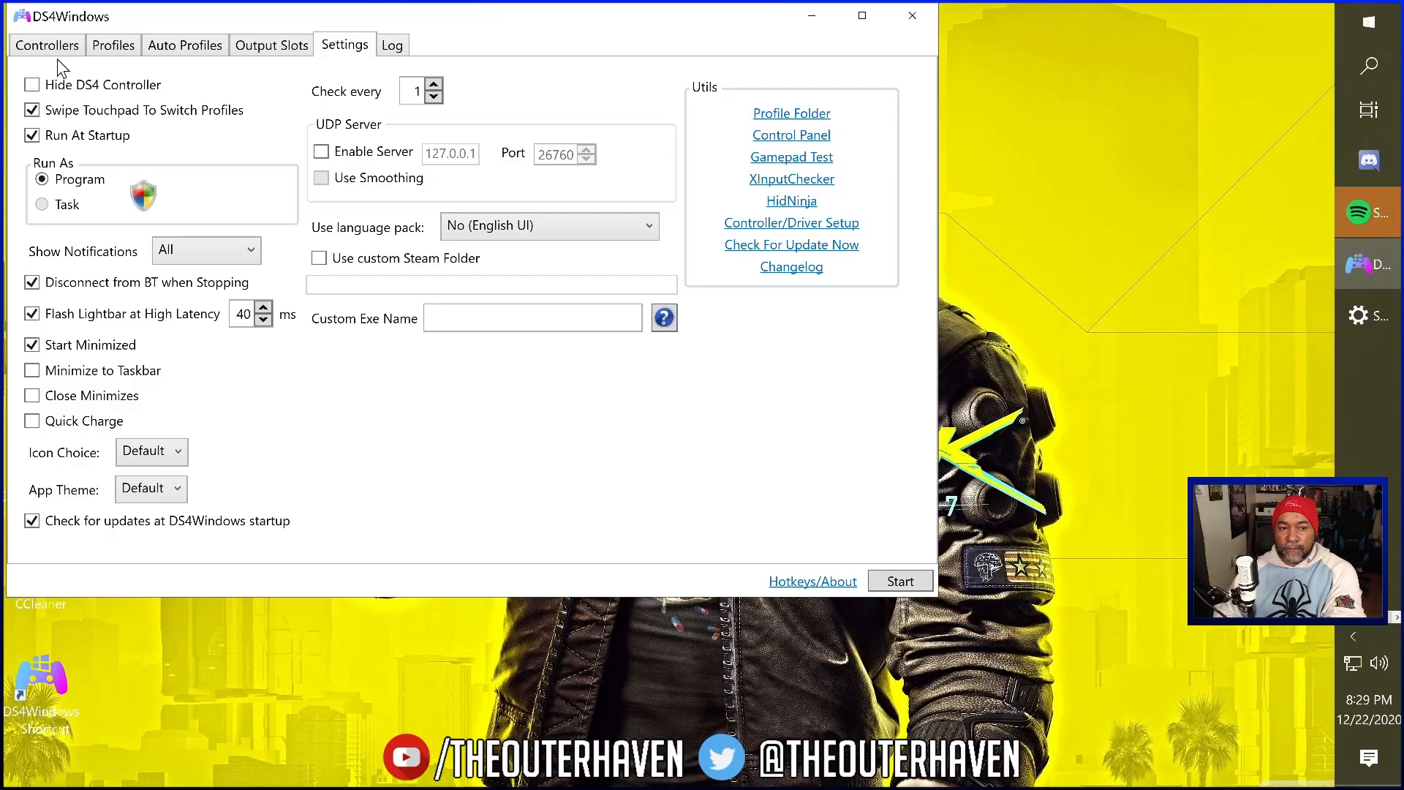
{"action": "mouse_move", "coordinate": [944, 108]}
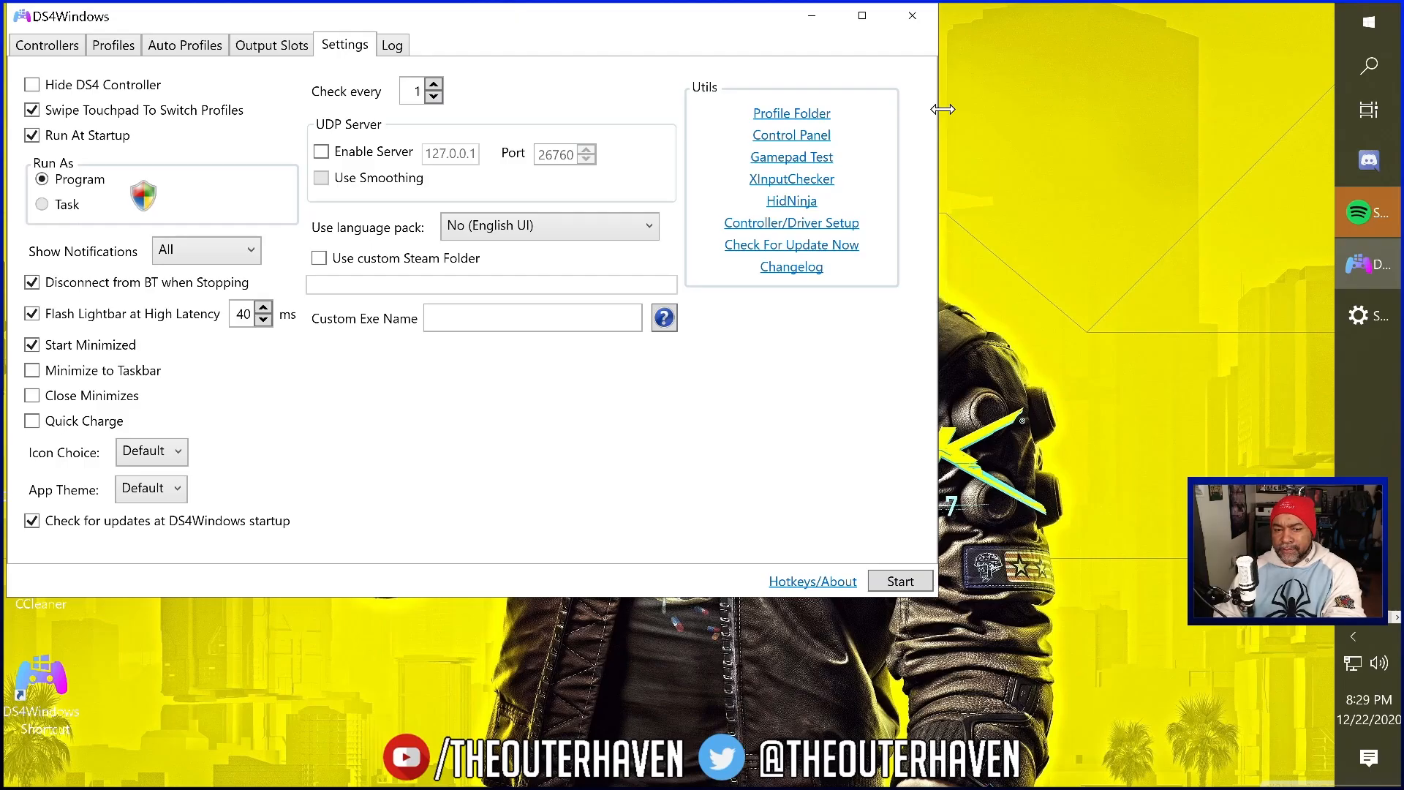
{"action": "mouse_move", "coordinate": [139, 200]}
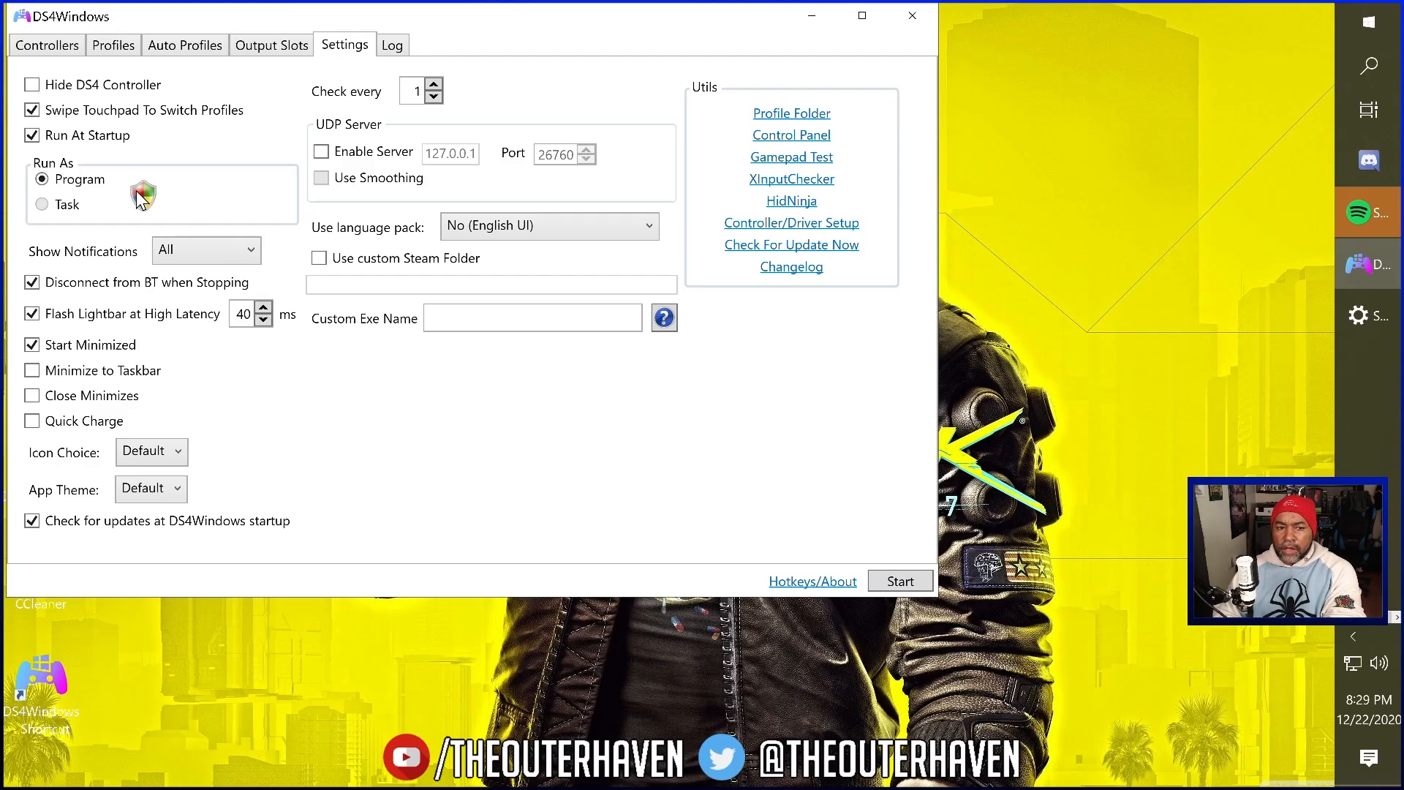
{"action": "mouse_move", "coordinate": [97, 254]}
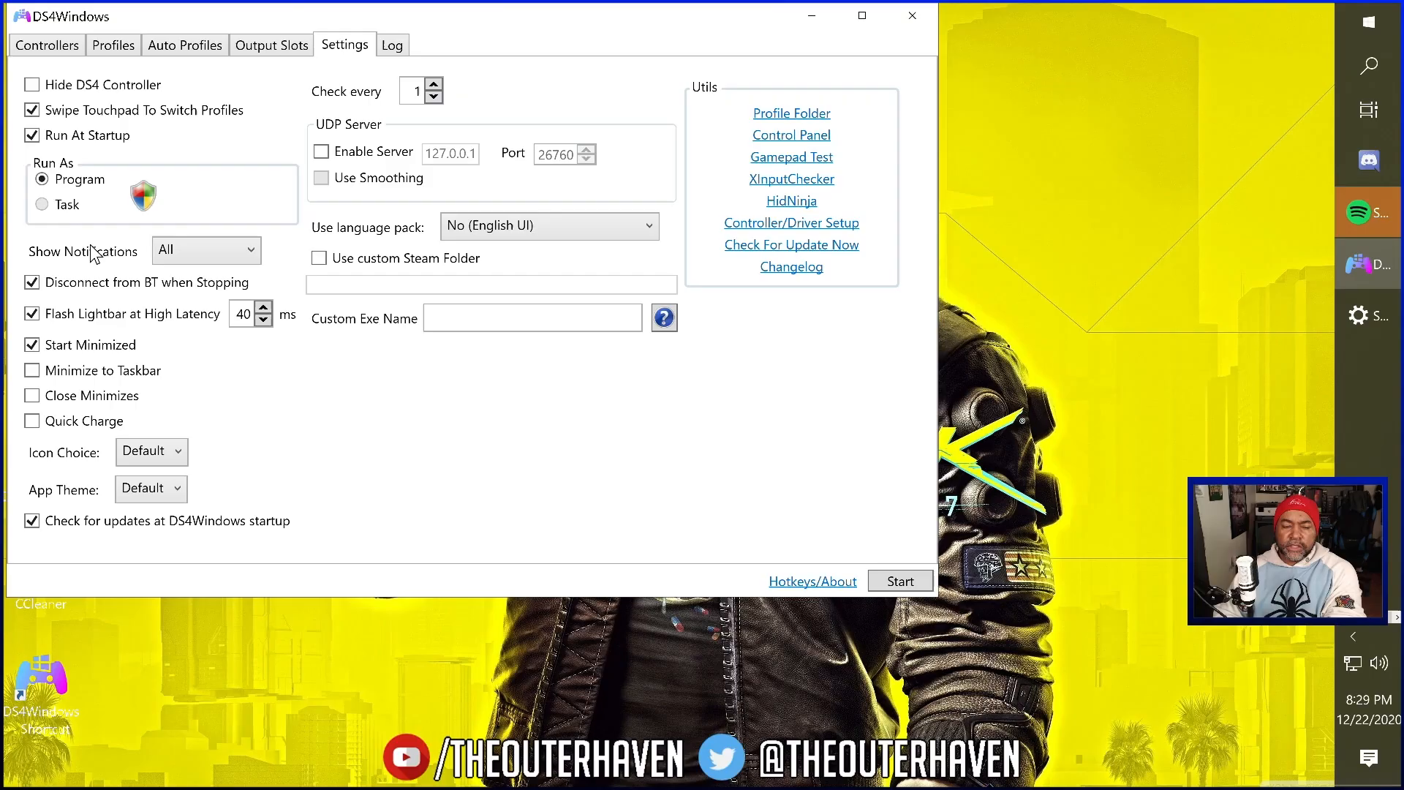
{"action": "mouse_move", "coordinate": [58, 161]}
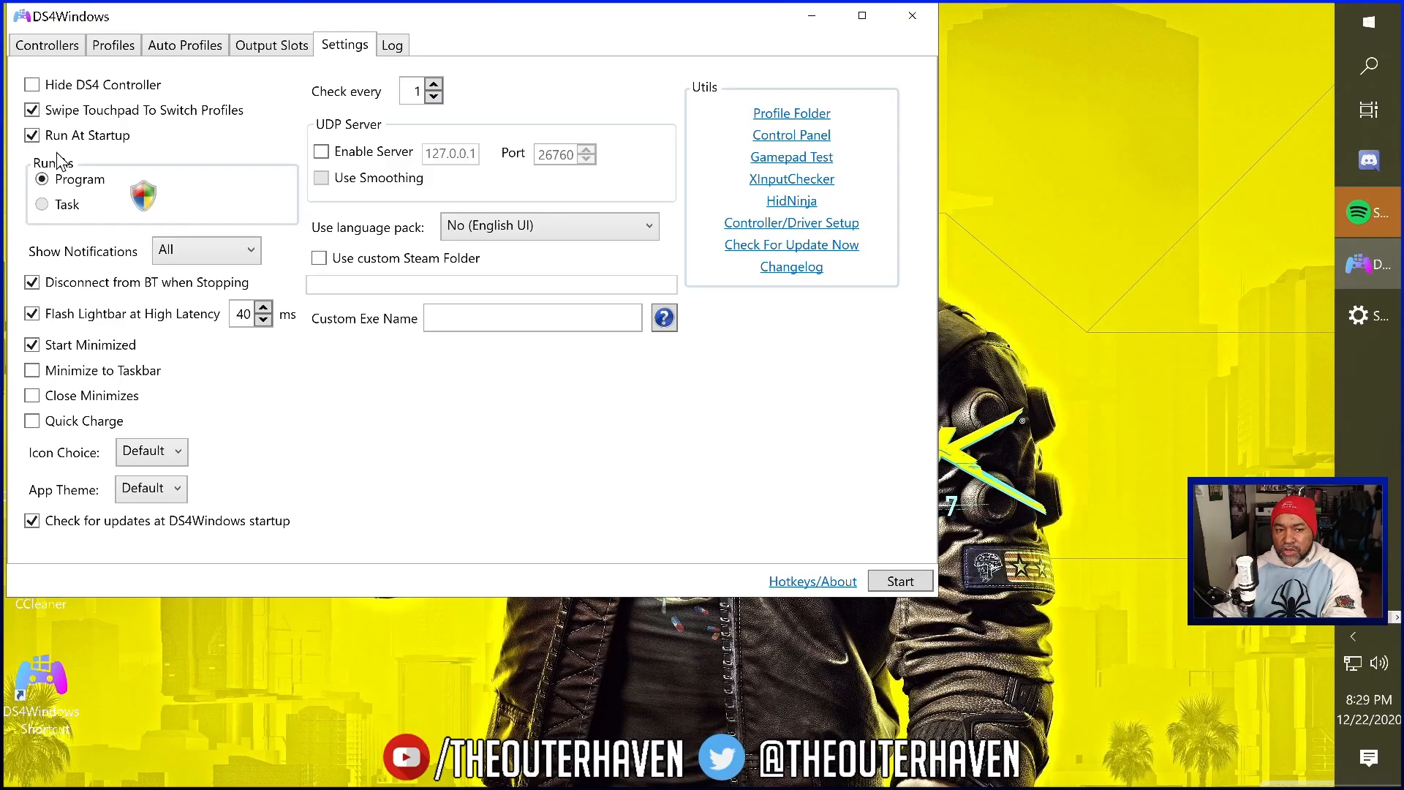
{"action": "mouse_move", "coordinate": [89, 153]}
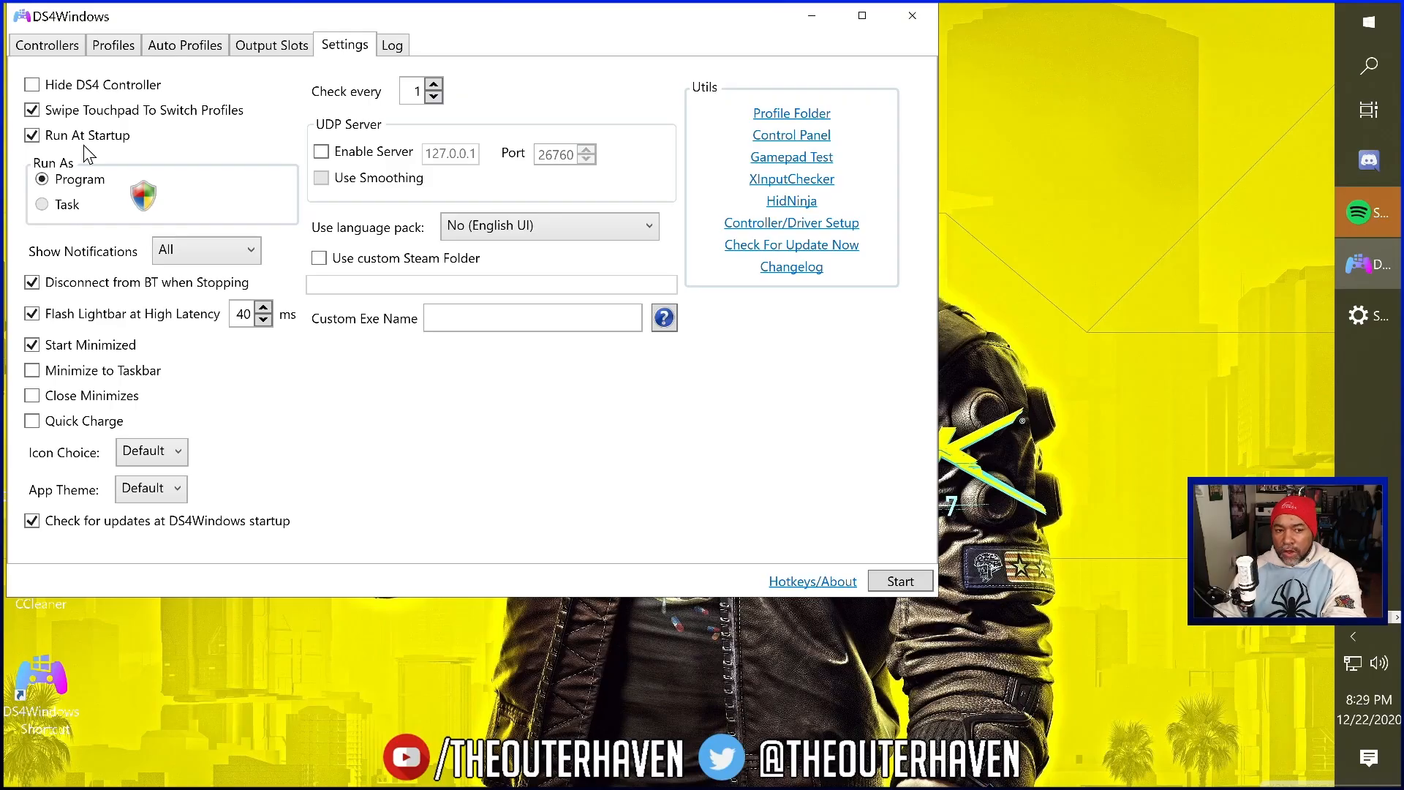
Toggle Run At Startup several times, leaving it unchecked so DS4Windows no longer autostarts.
{"action": "left_click", "coordinate": [31, 135]}
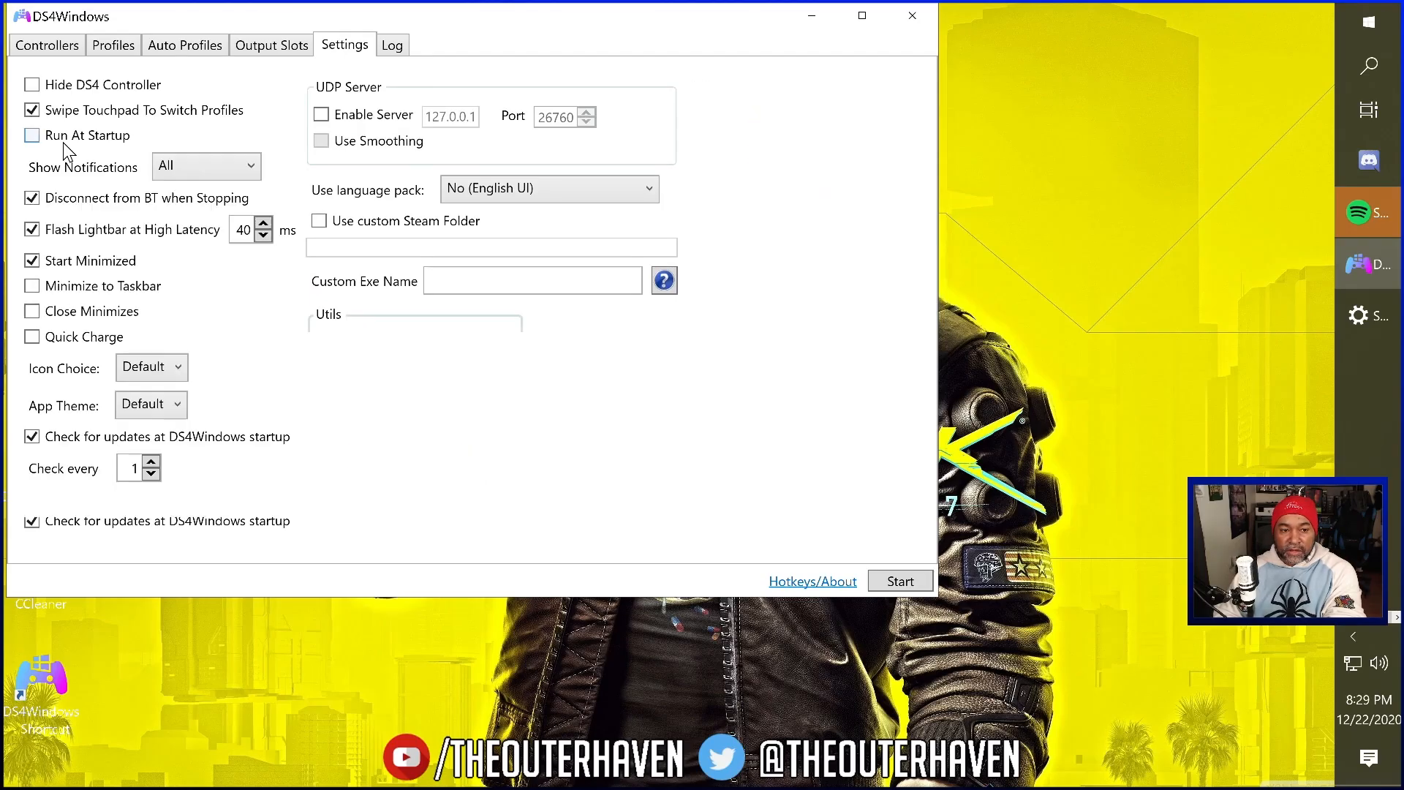
{"action": "left_click", "coordinate": [31, 134]}
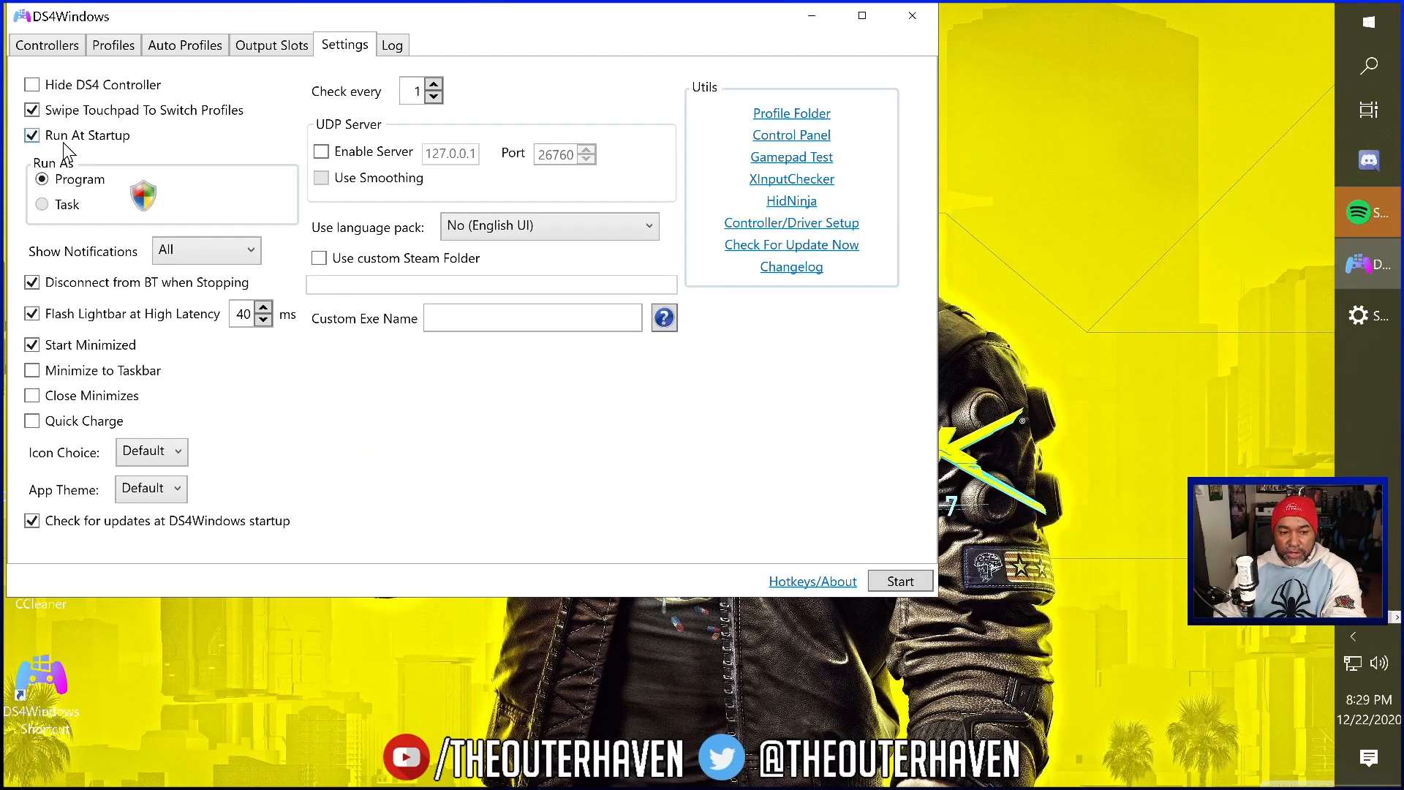
{"action": "left_click", "coordinate": [32, 134]}
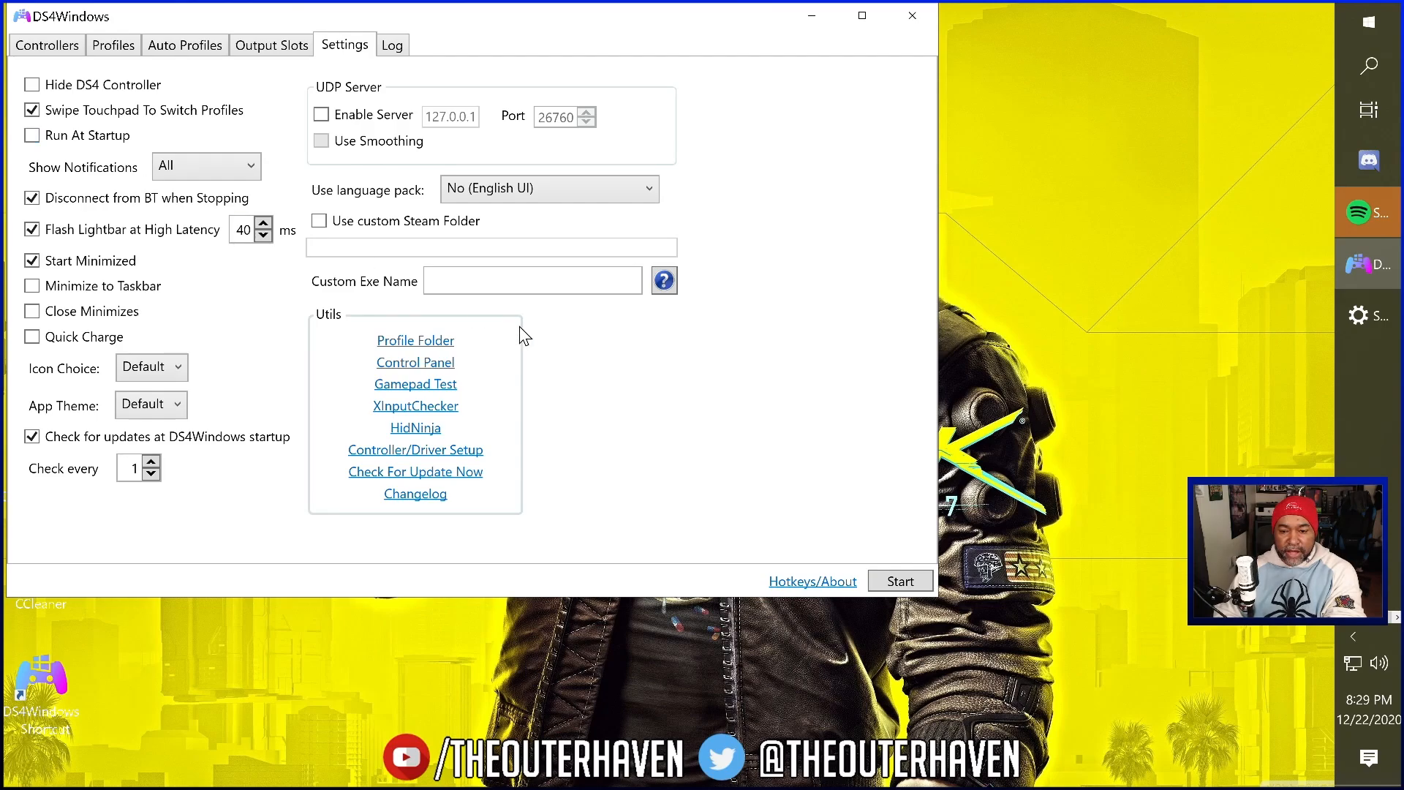
{"action": "left_click", "coordinate": [30, 134]}
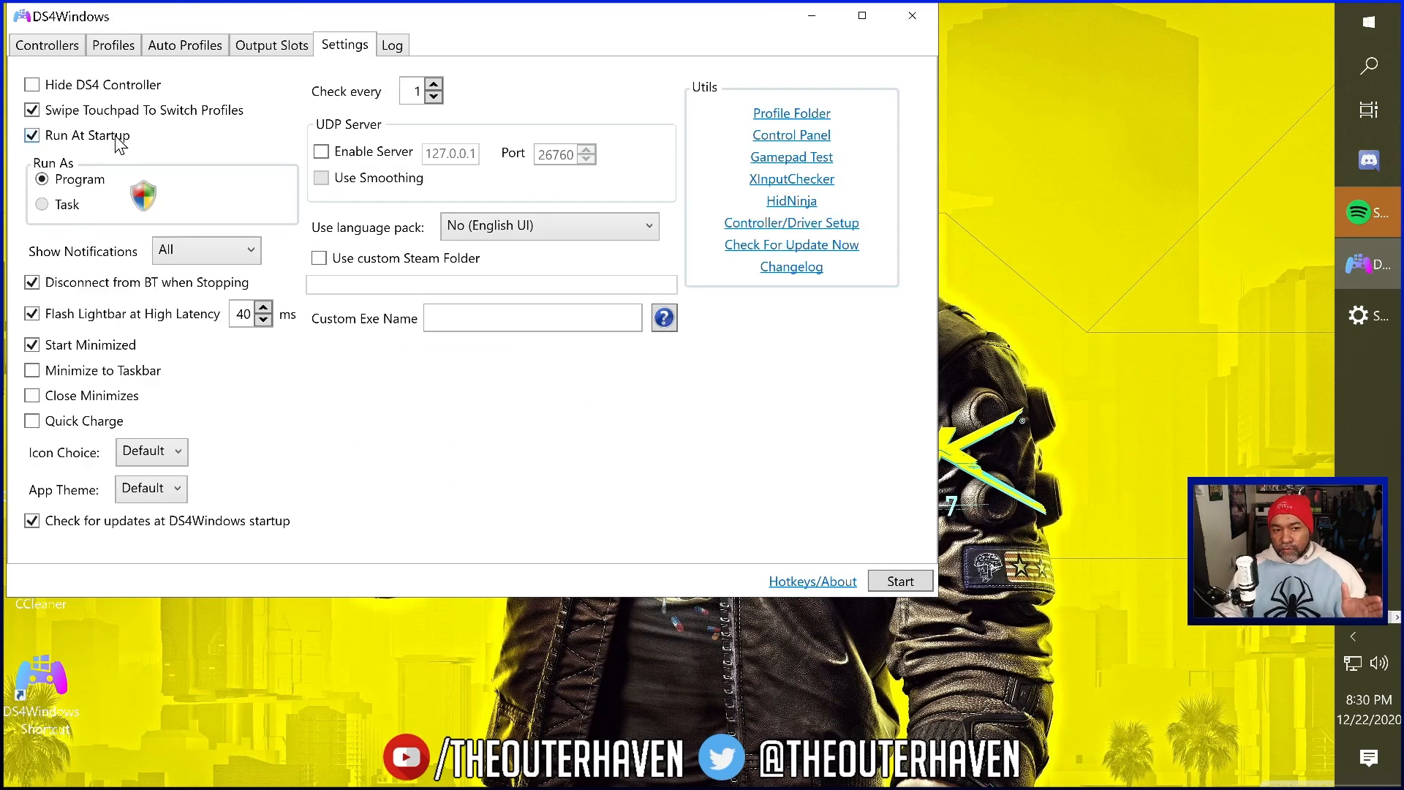
{"action": "left_click", "coordinate": [31, 134]}
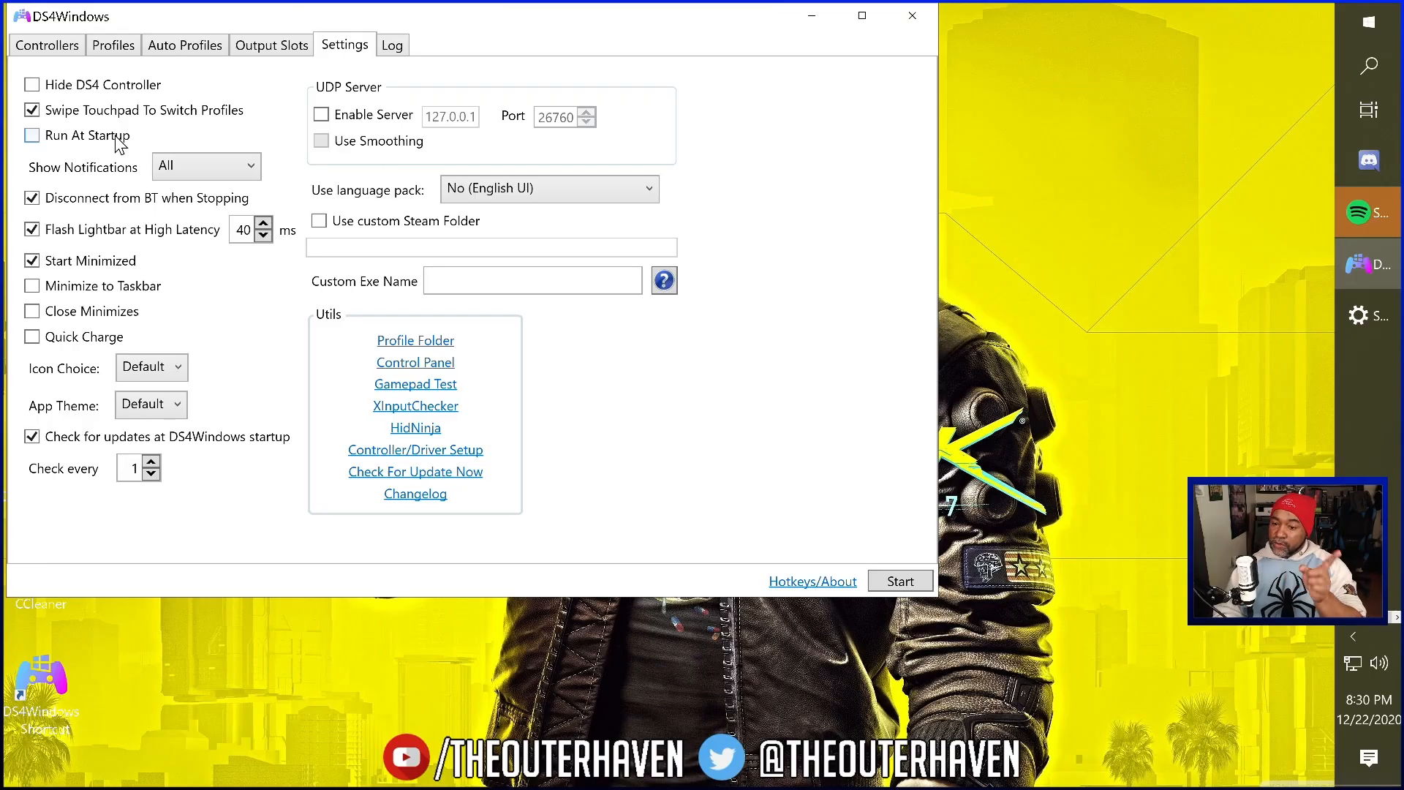
{"action": "mouse_move", "coordinate": [922, 192]}
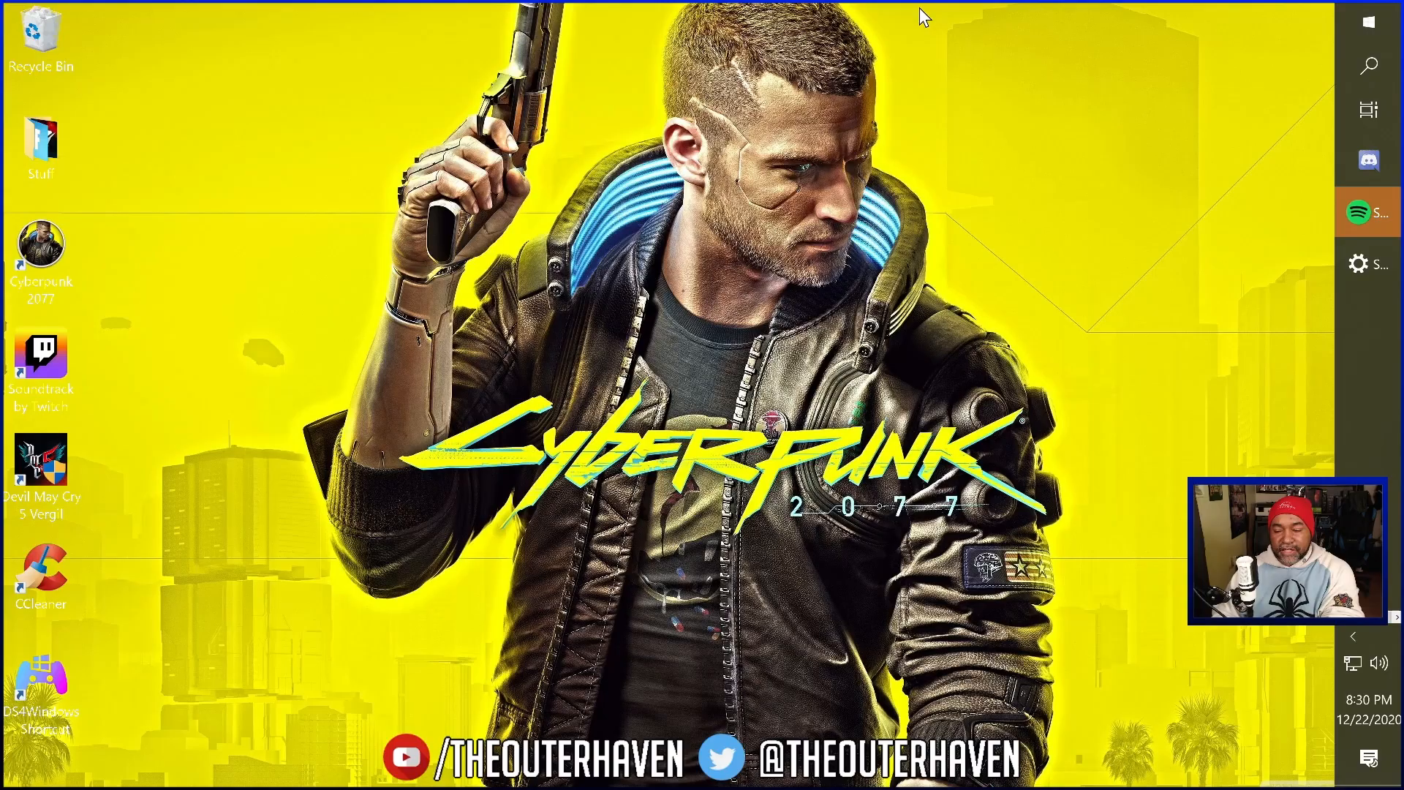
{"action": "mouse_move", "coordinate": [70, 736]}
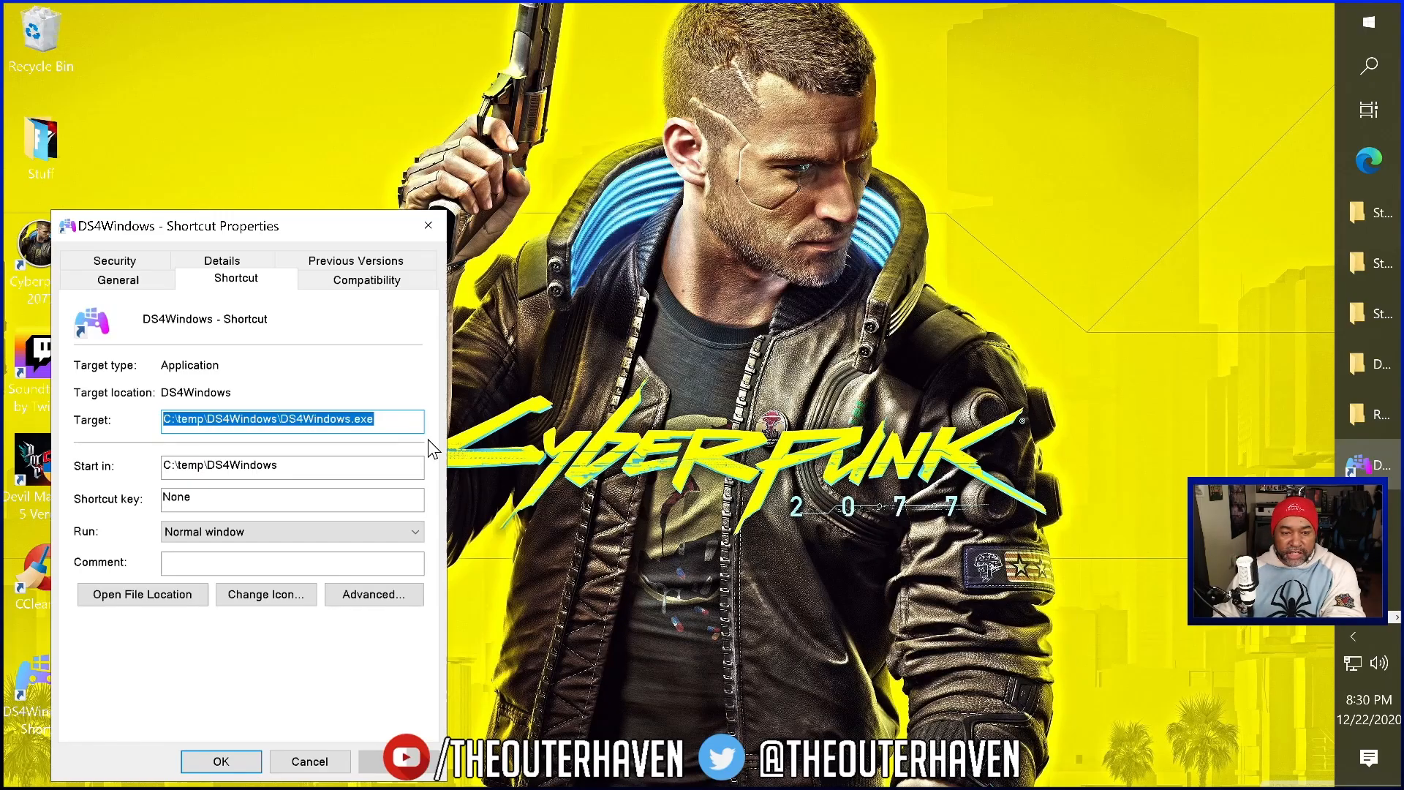
{"action": "mouse_move", "coordinate": [222, 493]}
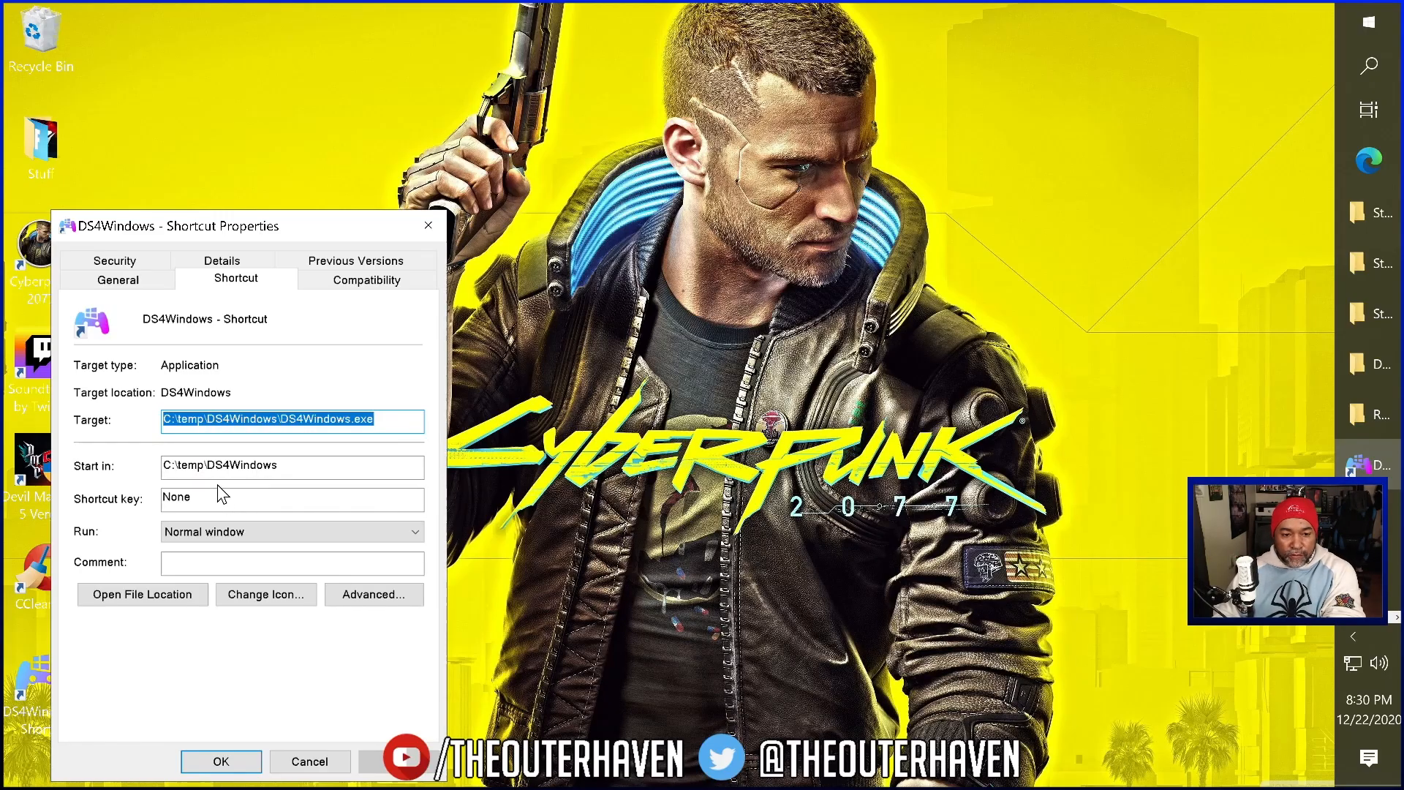
{"action": "mouse_move", "coordinate": [211, 466]}
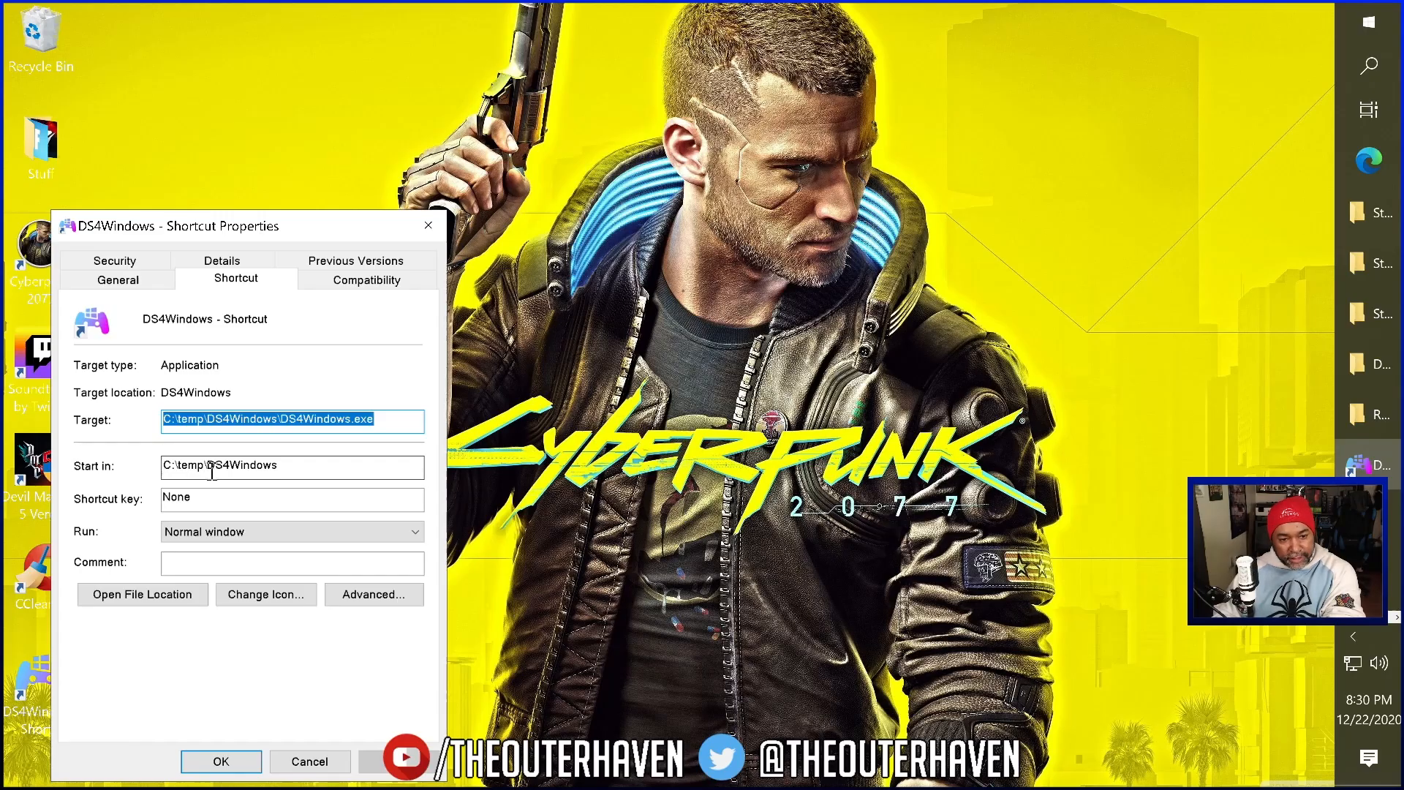
Go to the shortcut's file location, the C:\temp folder holding DS4Windows.
{"action": "left_click", "coordinate": [142, 594]}
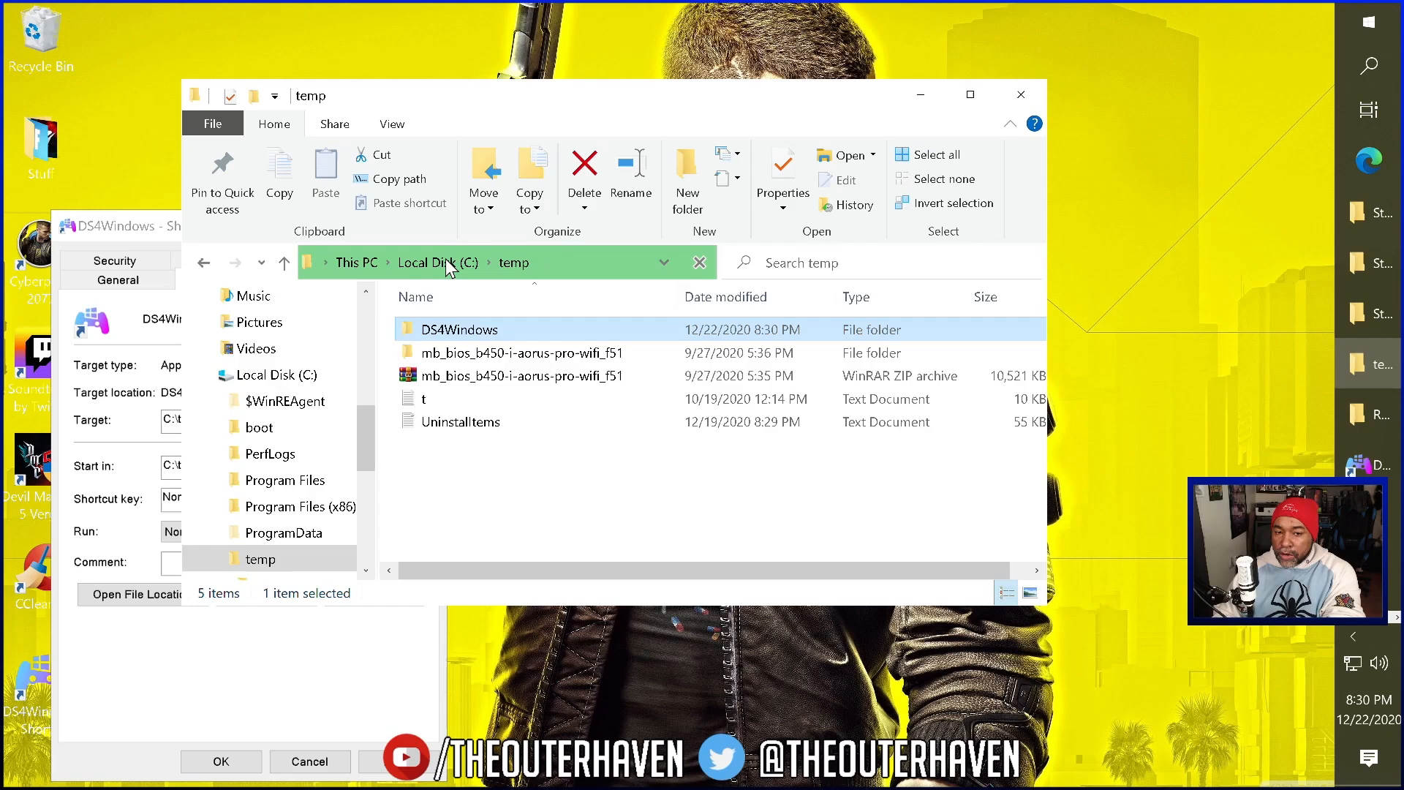
{"action": "mouse_move", "coordinate": [480, 336]}
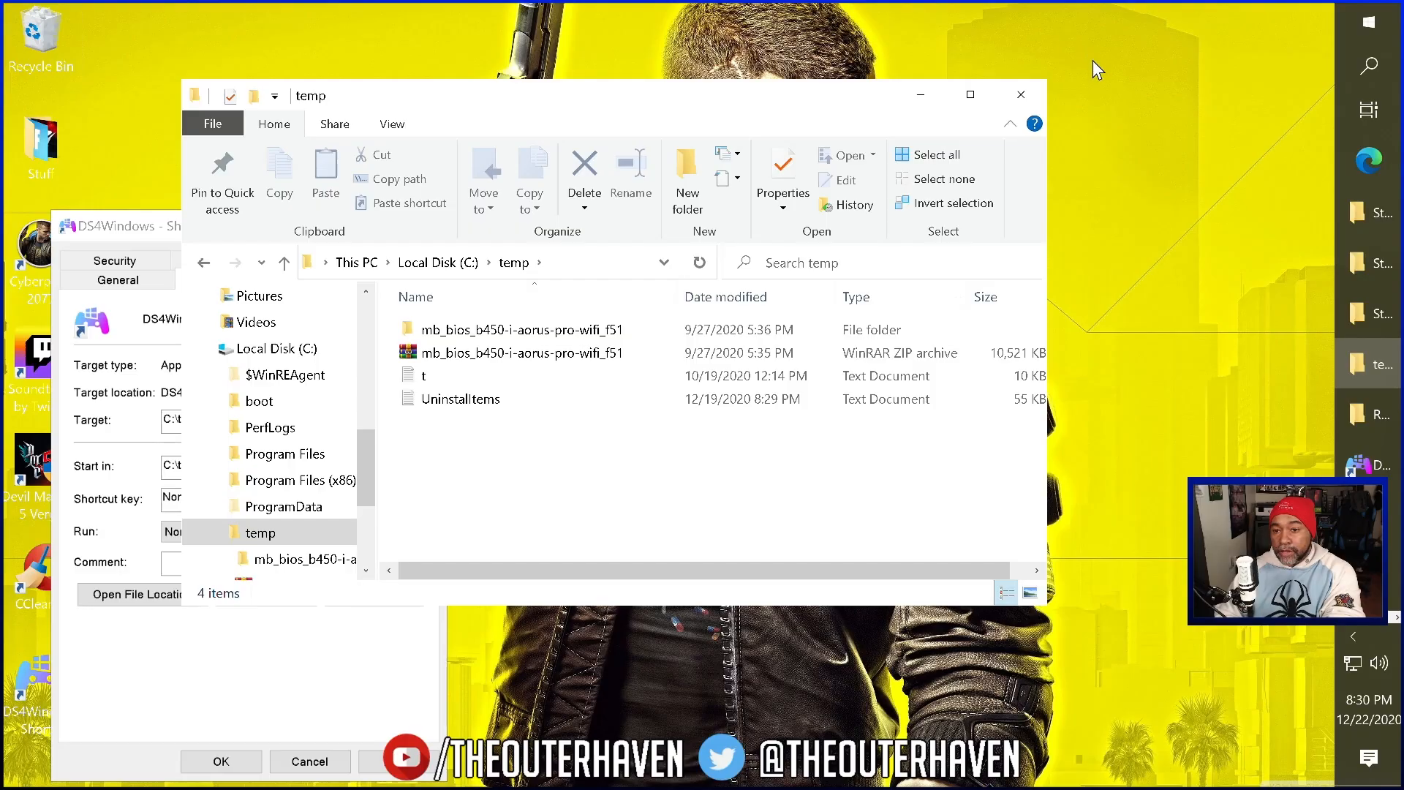
{"action": "mouse_move", "coordinate": [1020, 93]}
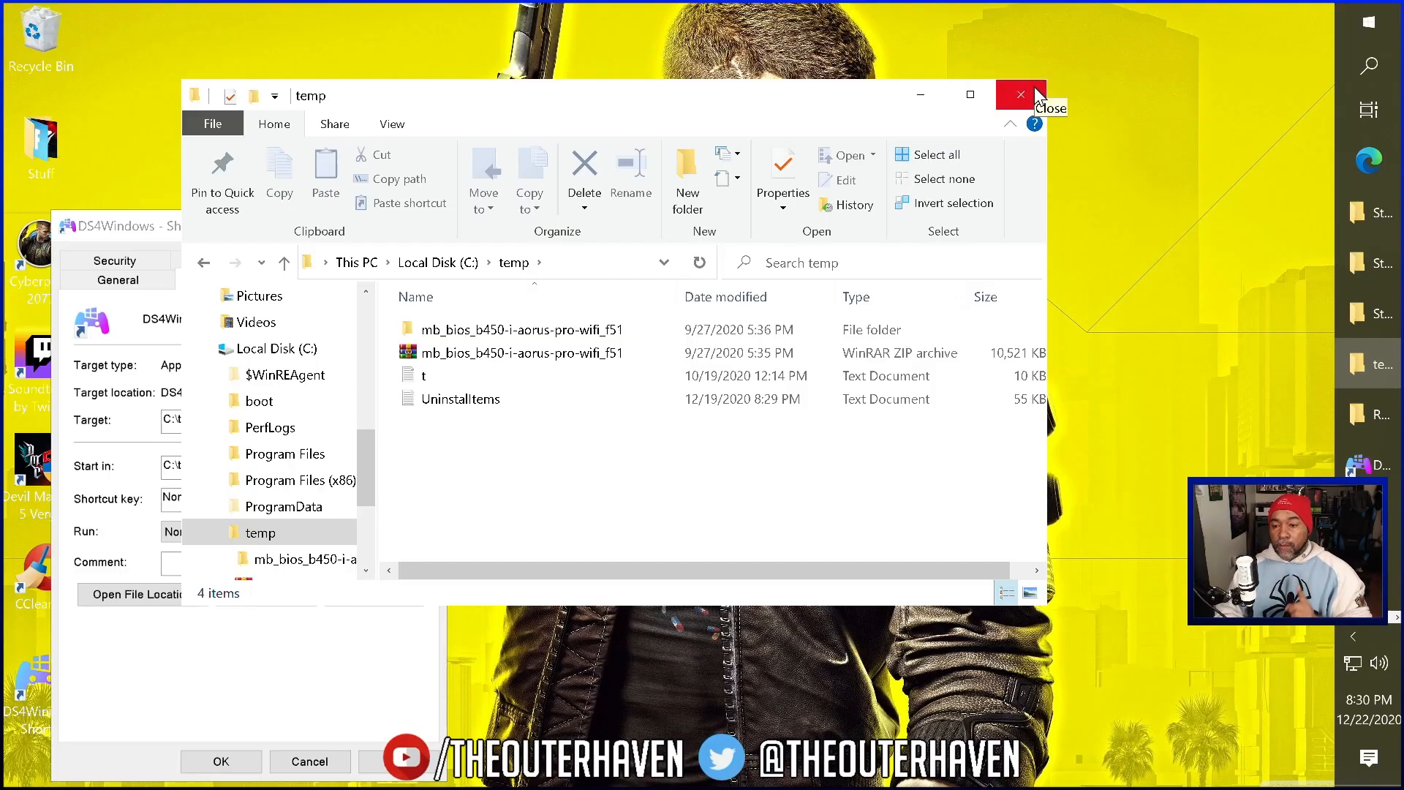
{"action": "mouse_move", "coordinate": [1016, 84]}
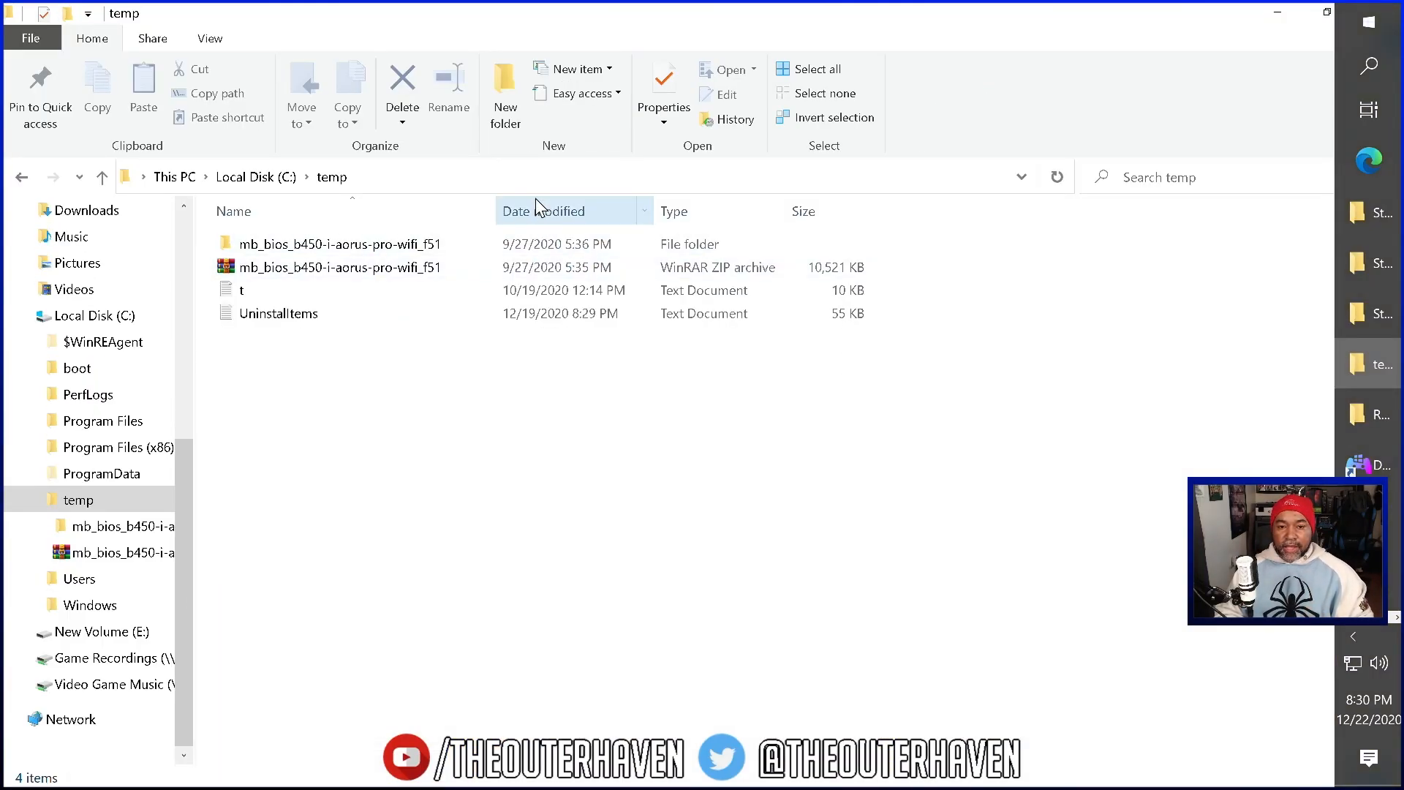
Navigate Explorer to %appdata%, the AppData Roaming folder listing DS4Windows.
{"action": "left_click", "coordinate": [537, 176]}
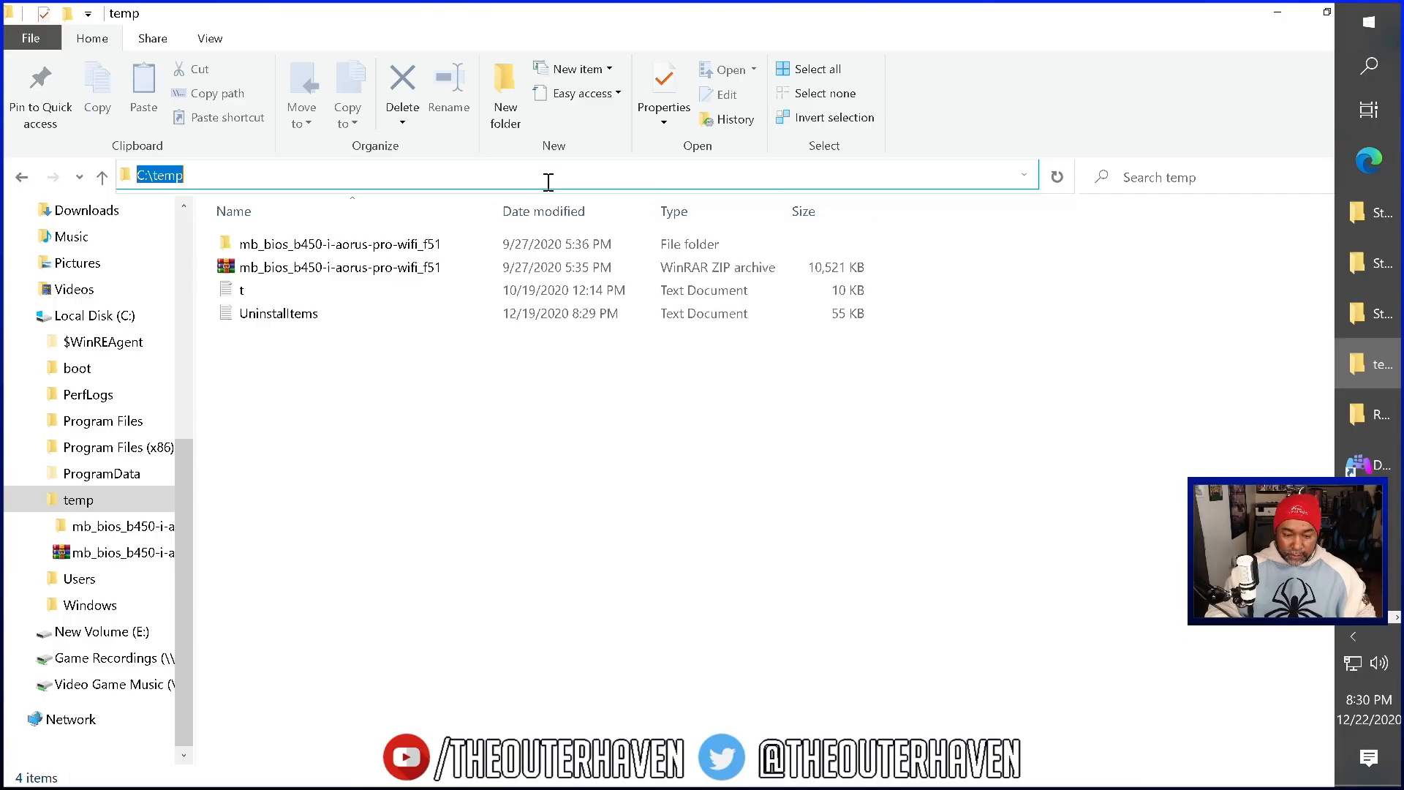
{"action": "type", "text": "%"}
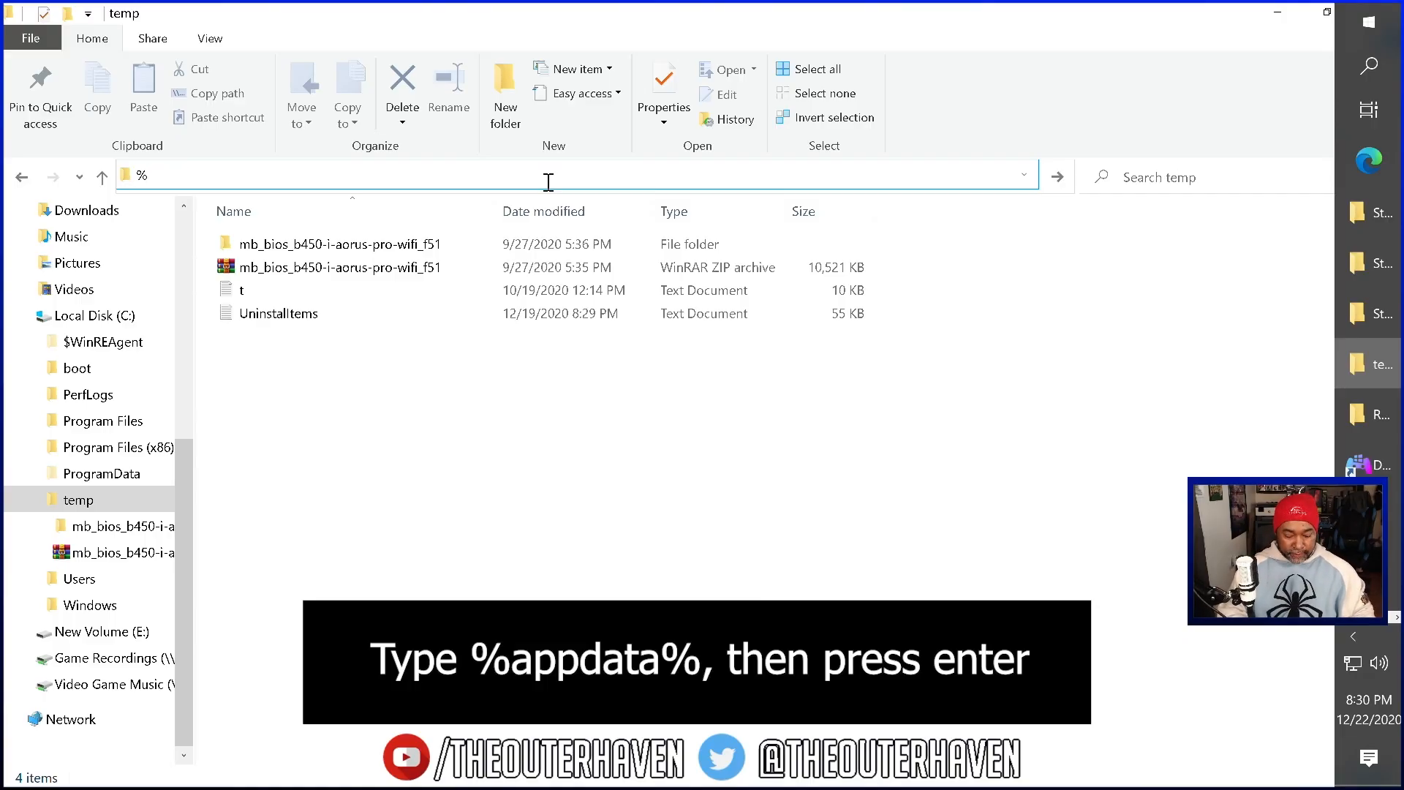
{"action": "type", "text": "appdata%"}
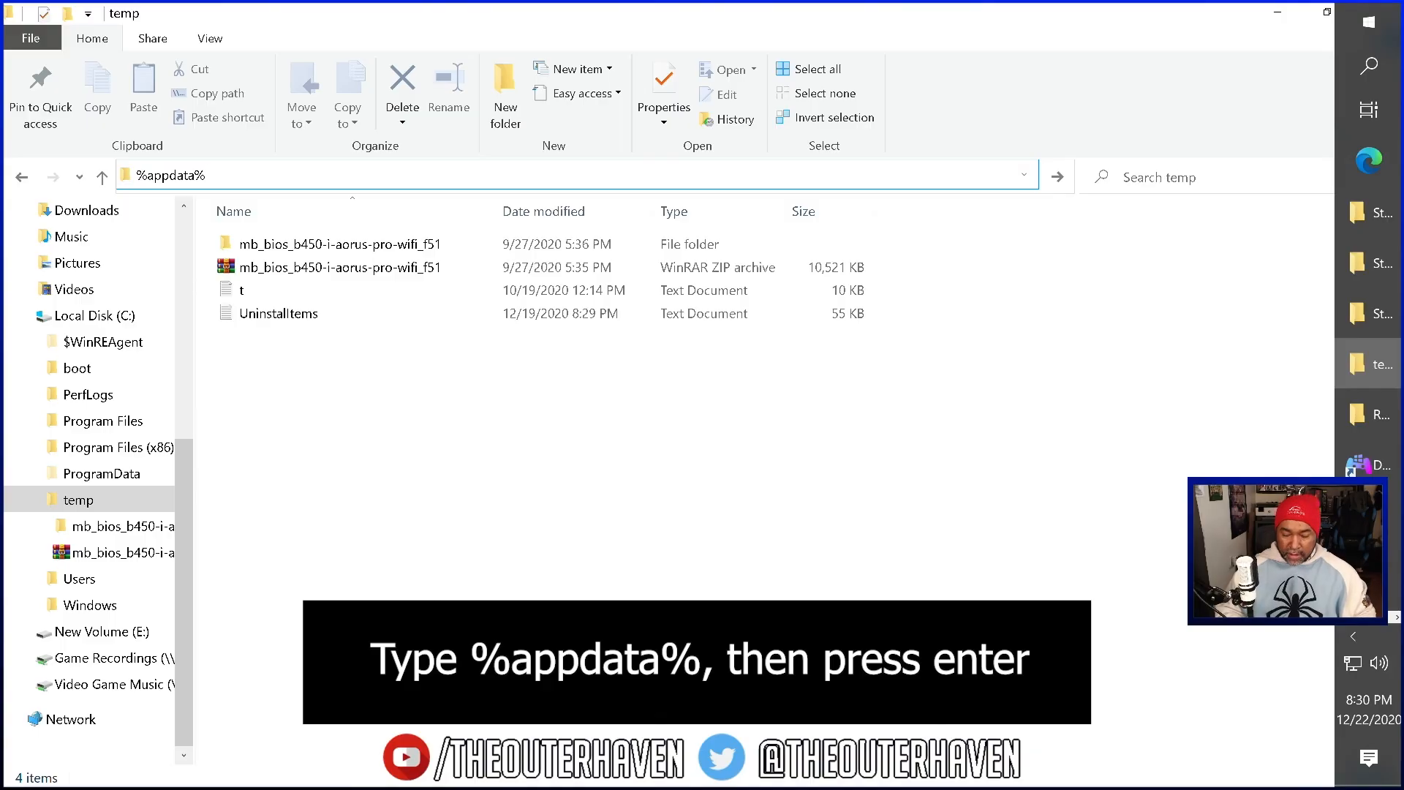
{"action": "key", "text": "Return"}
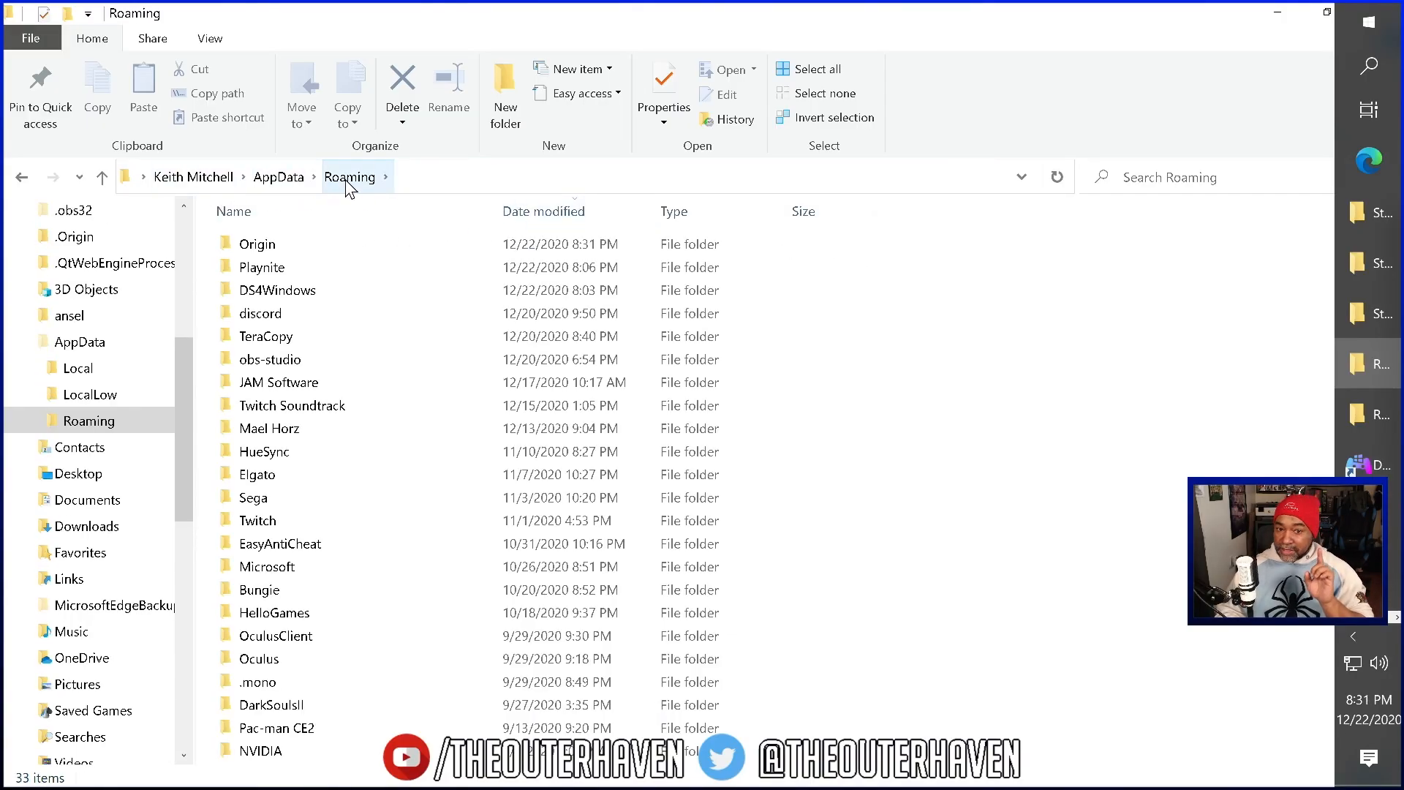
Inspect the DS4Windows profile folder and its Logs, then return to Roaming to delete it.
{"action": "left_click", "coordinate": [277, 289]}
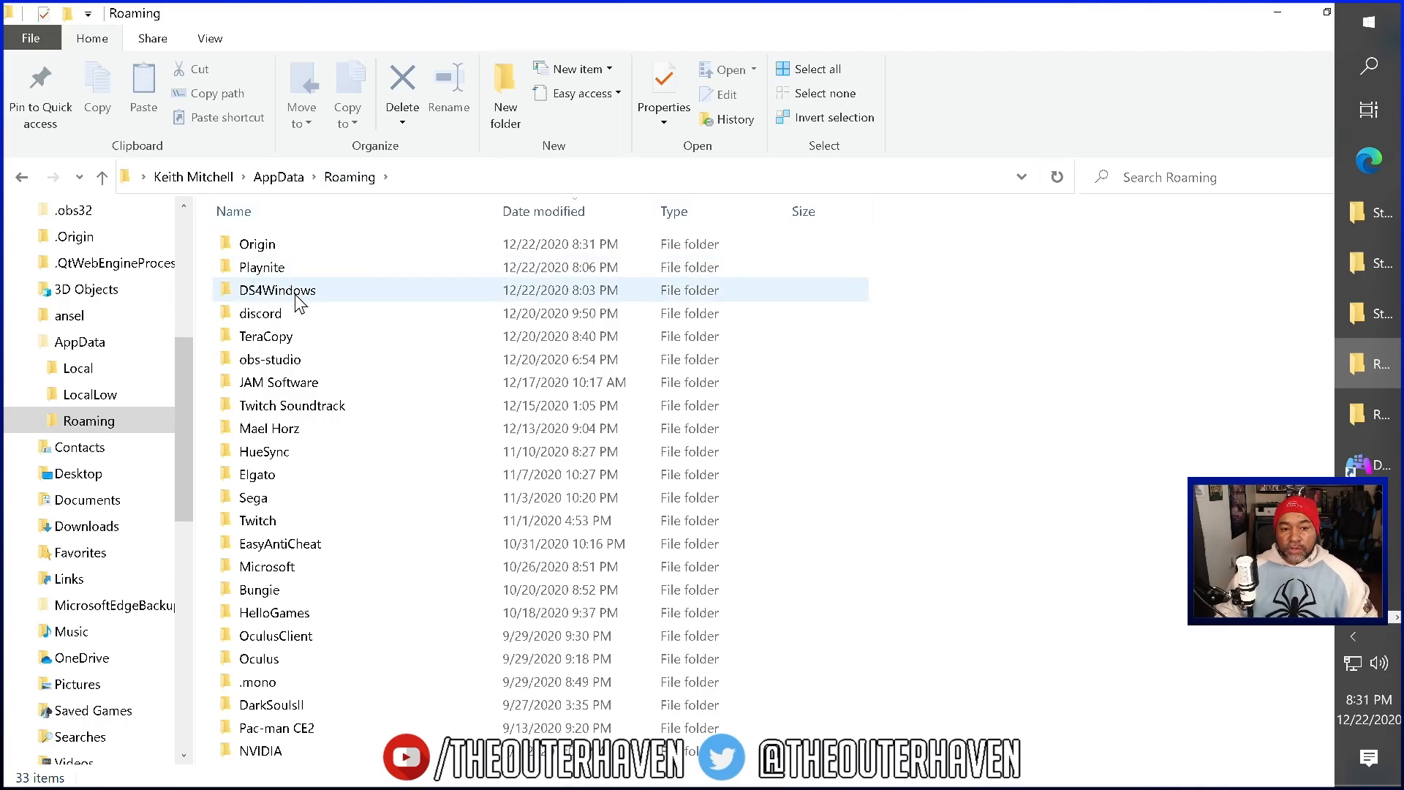
{"action": "mouse_move", "coordinate": [276, 290]}
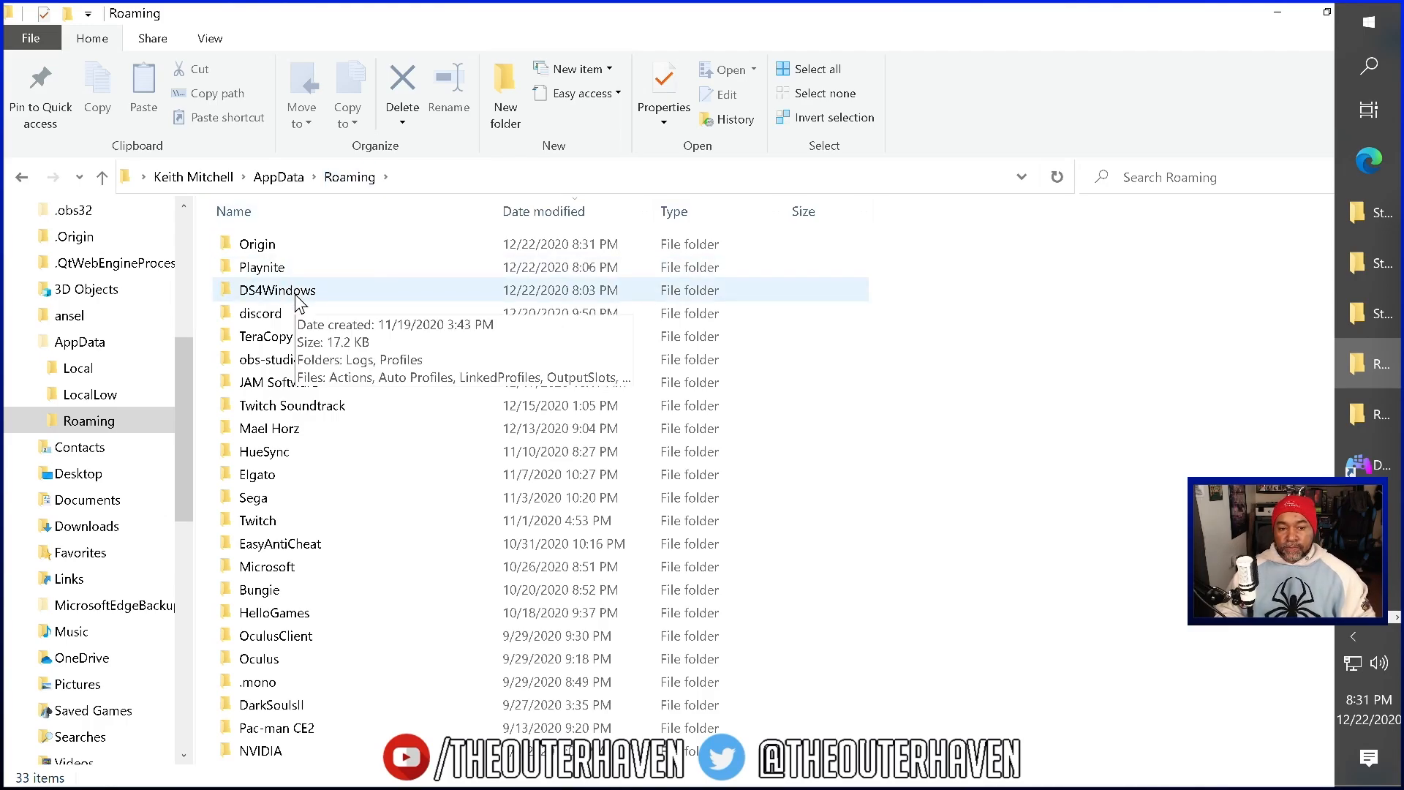
{"action": "double_click", "coordinate": [276, 290]}
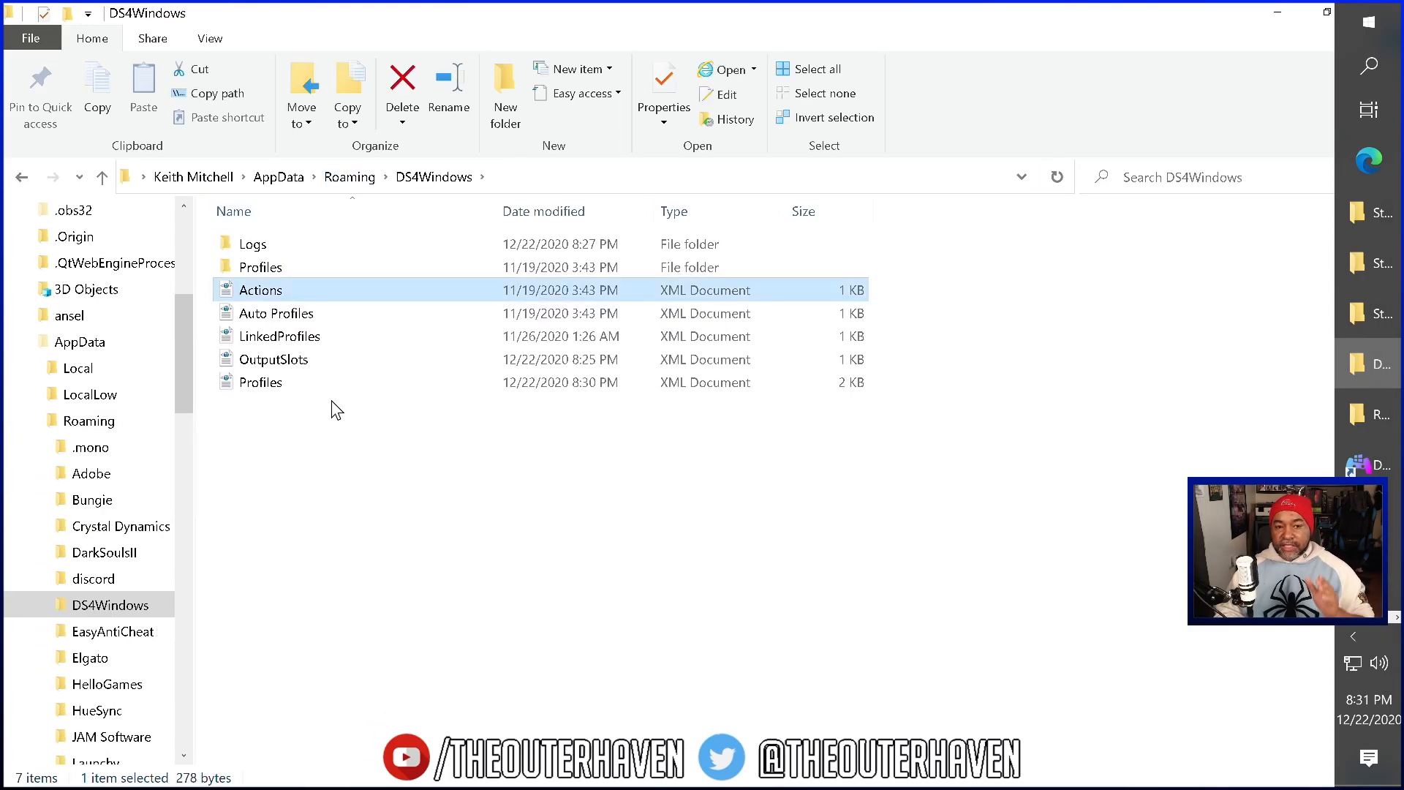
{"action": "left_click", "coordinate": [254, 244]}
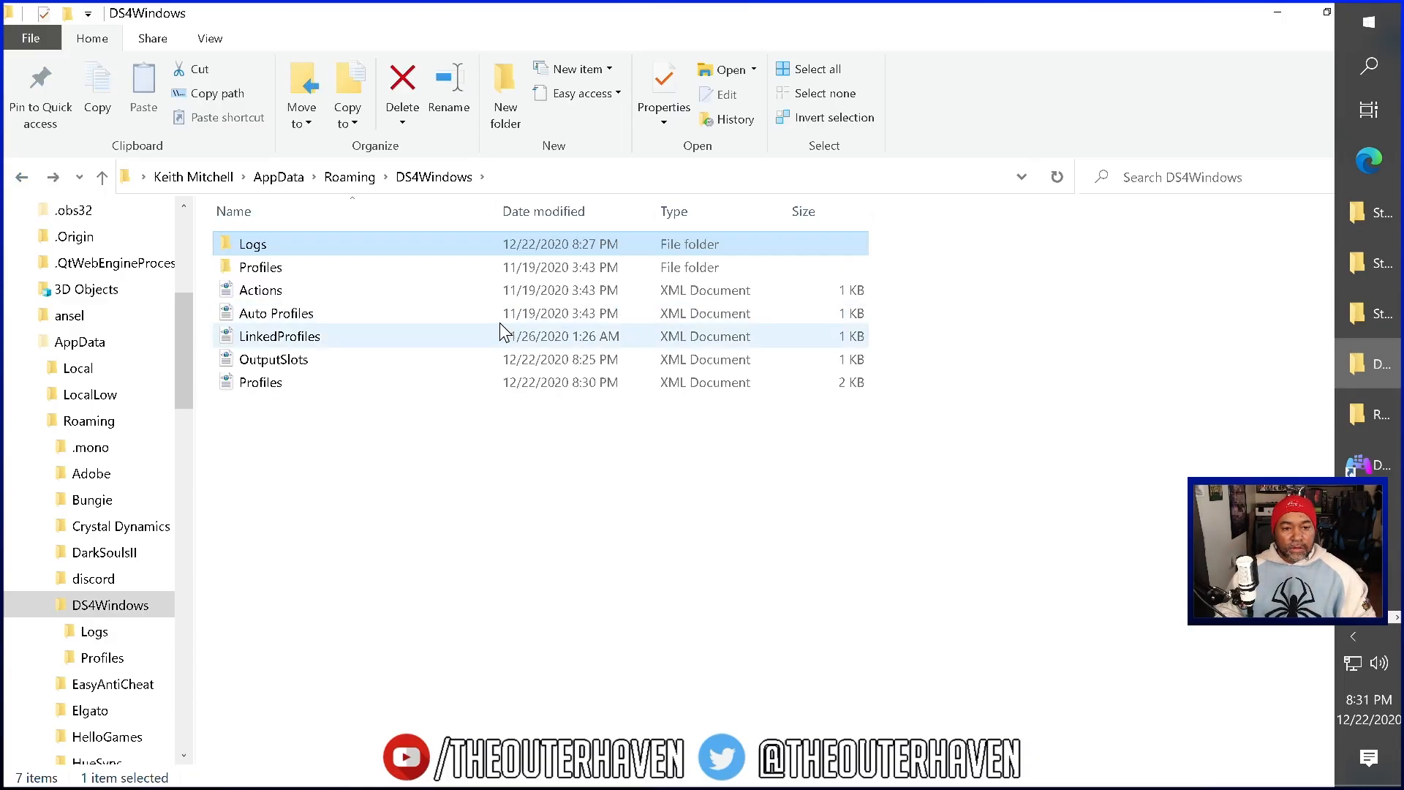
{"action": "mouse_move", "coordinate": [414, 353]}
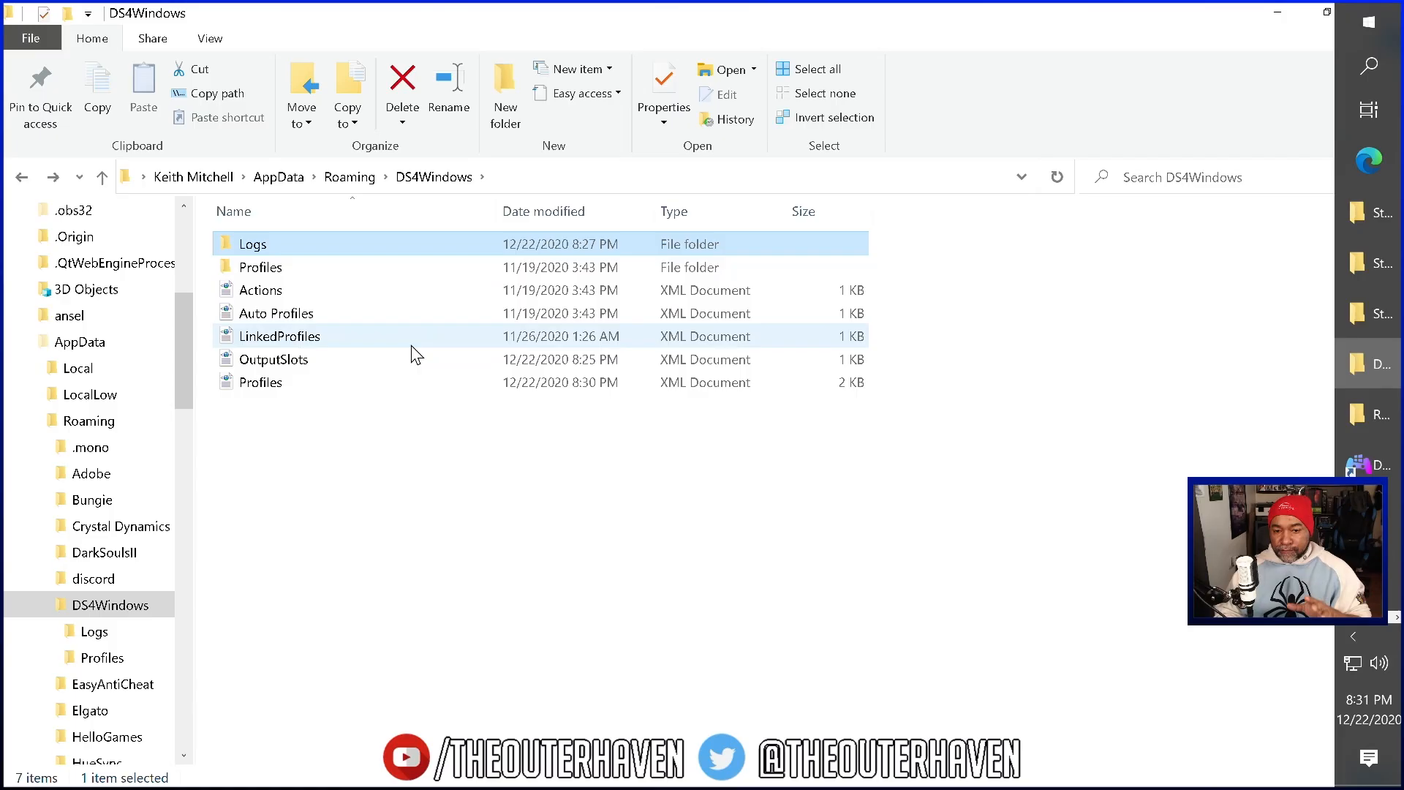
{"action": "mouse_move", "coordinate": [350, 177]}
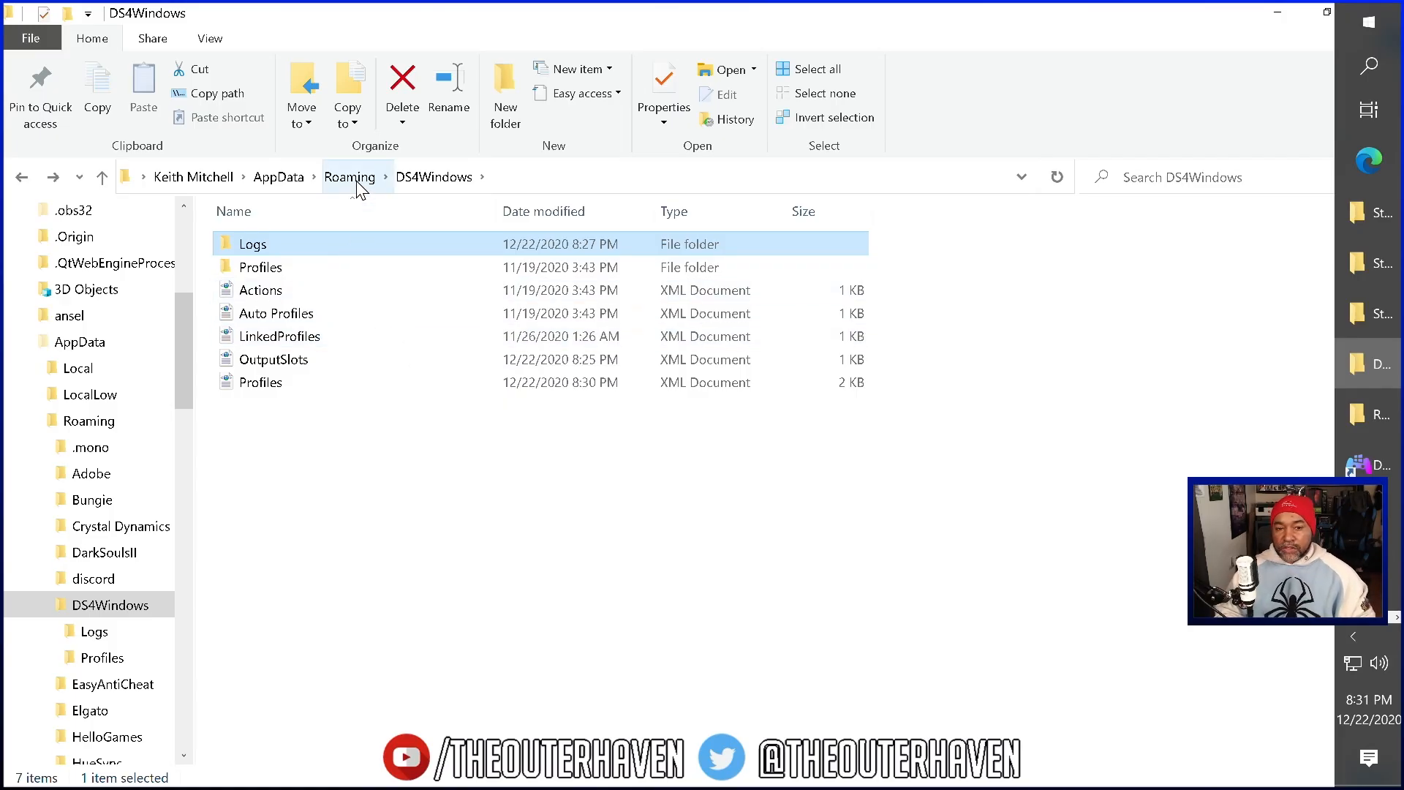
{"action": "left_click", "coordinate": [349, 177]}
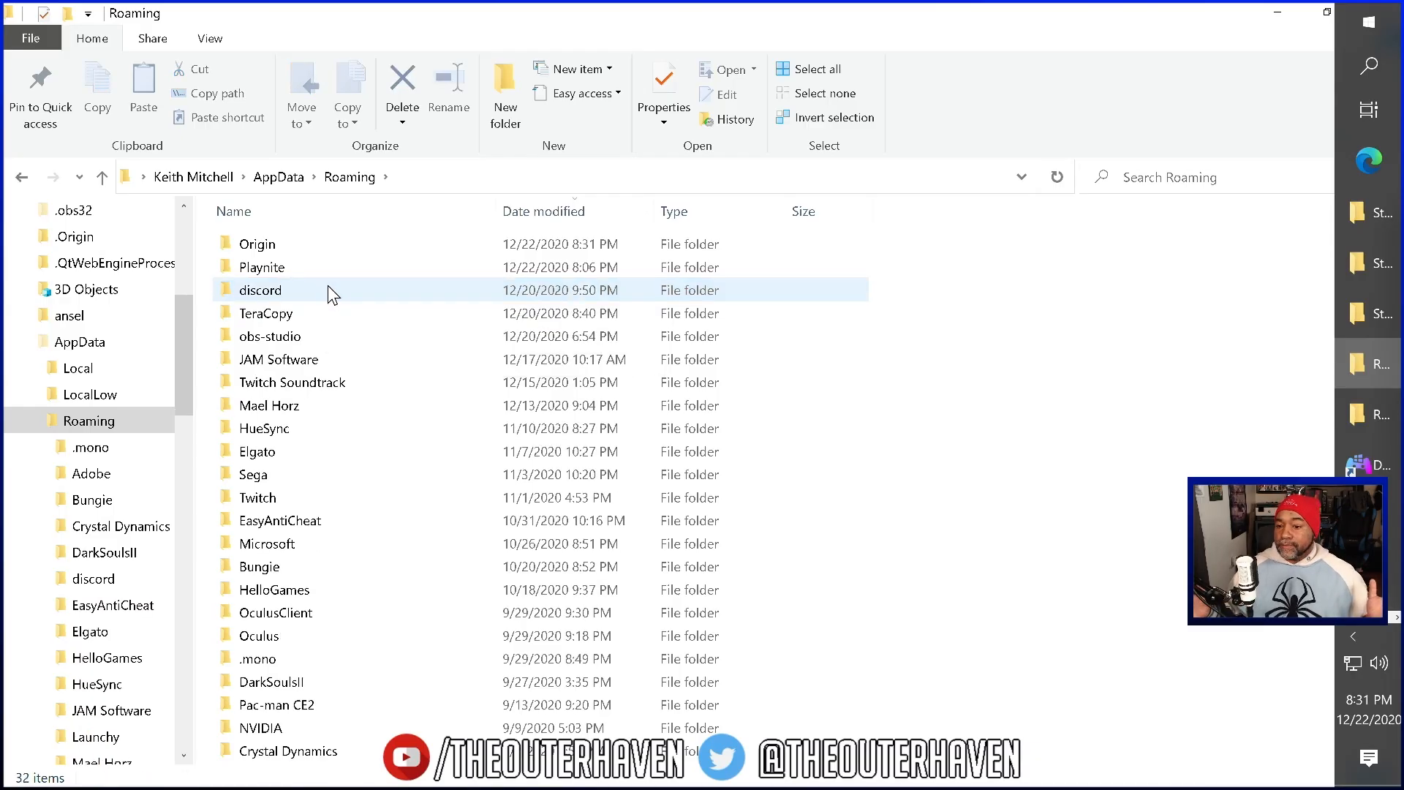
{"action": "mouse_move", "coordinate": [332, 290]}
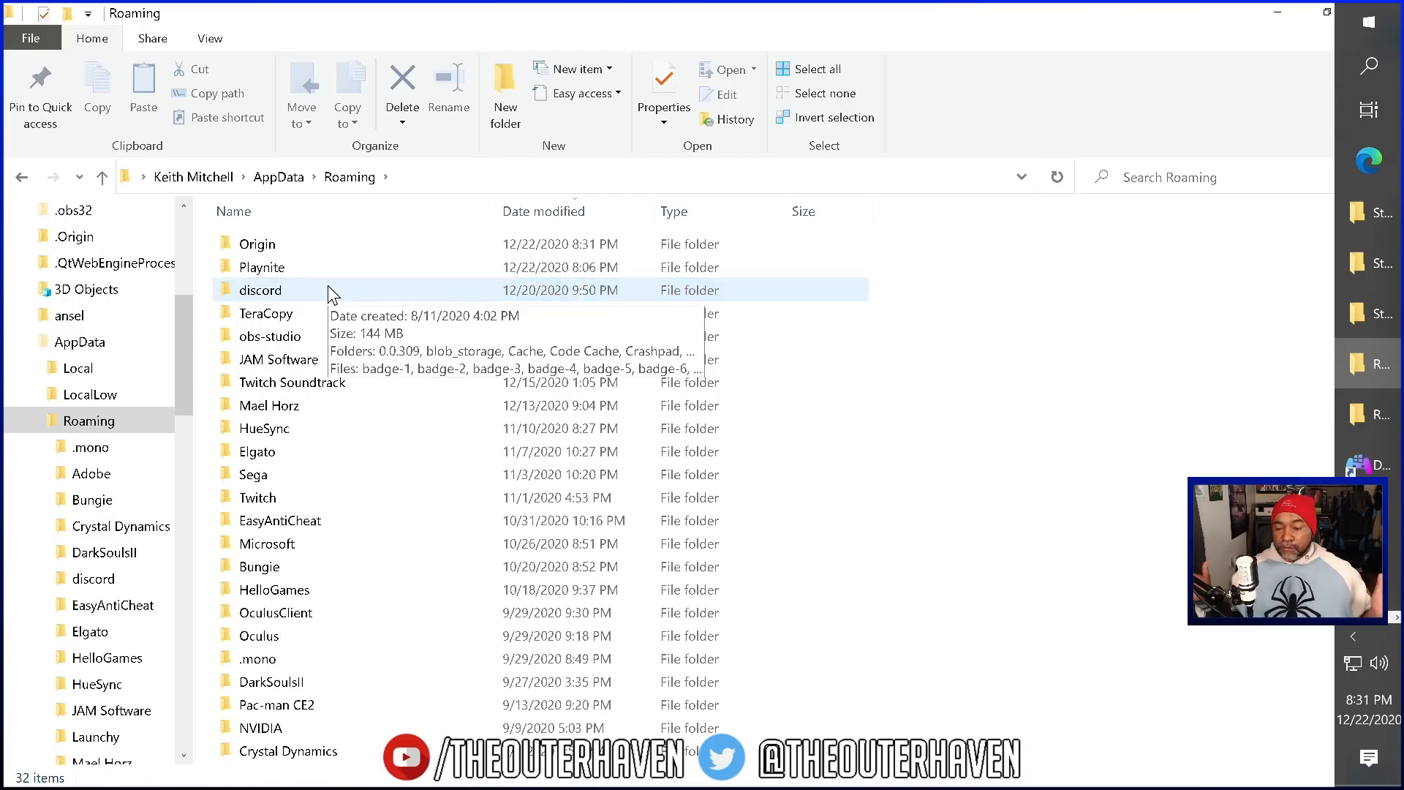
{"action": "mouse_move", "coordinate": [898, 207]}
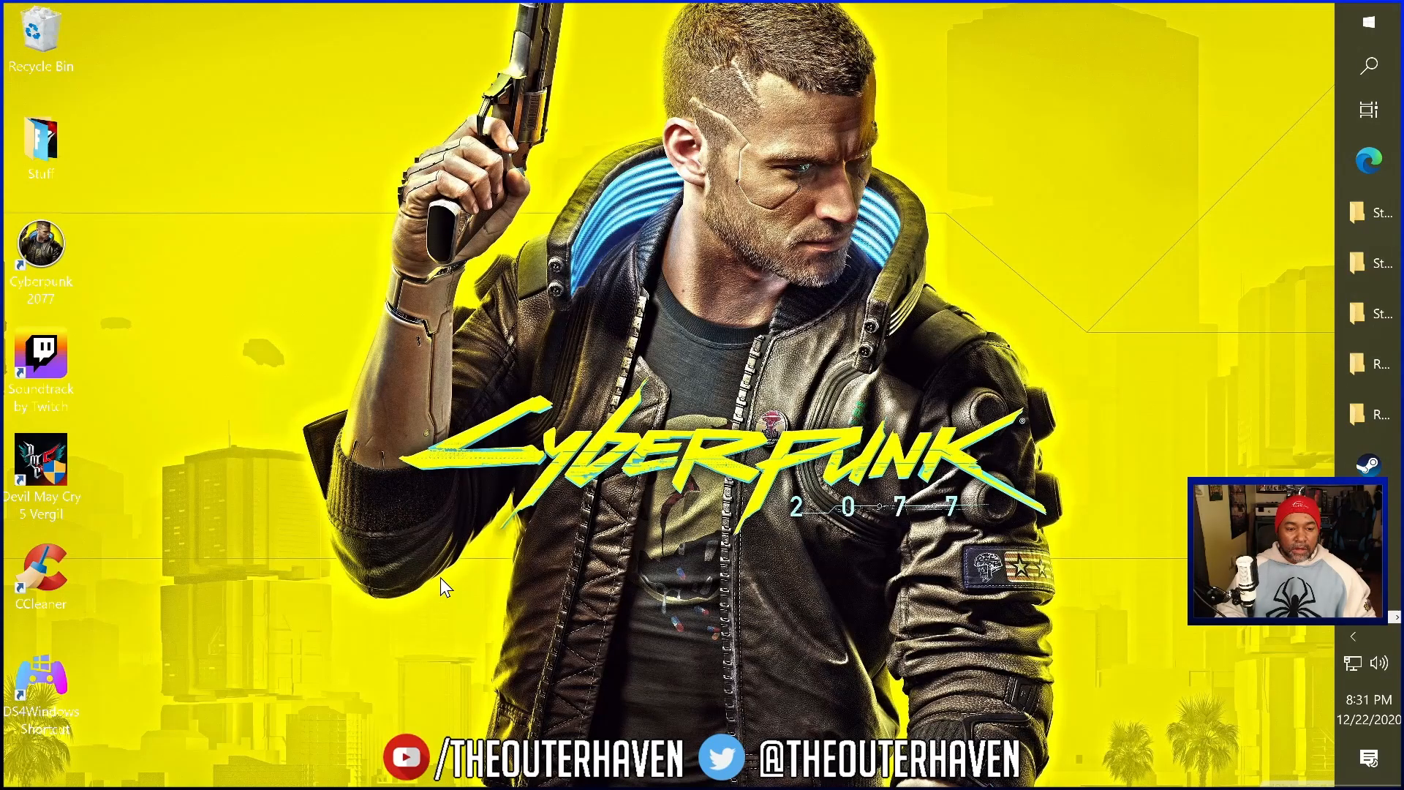
Run the broken DS4Windows desktop shortcut and accept deleting it in the Problem with Shortcut dialog.
{"action": "double_click", "coordinate": [41, 680]}
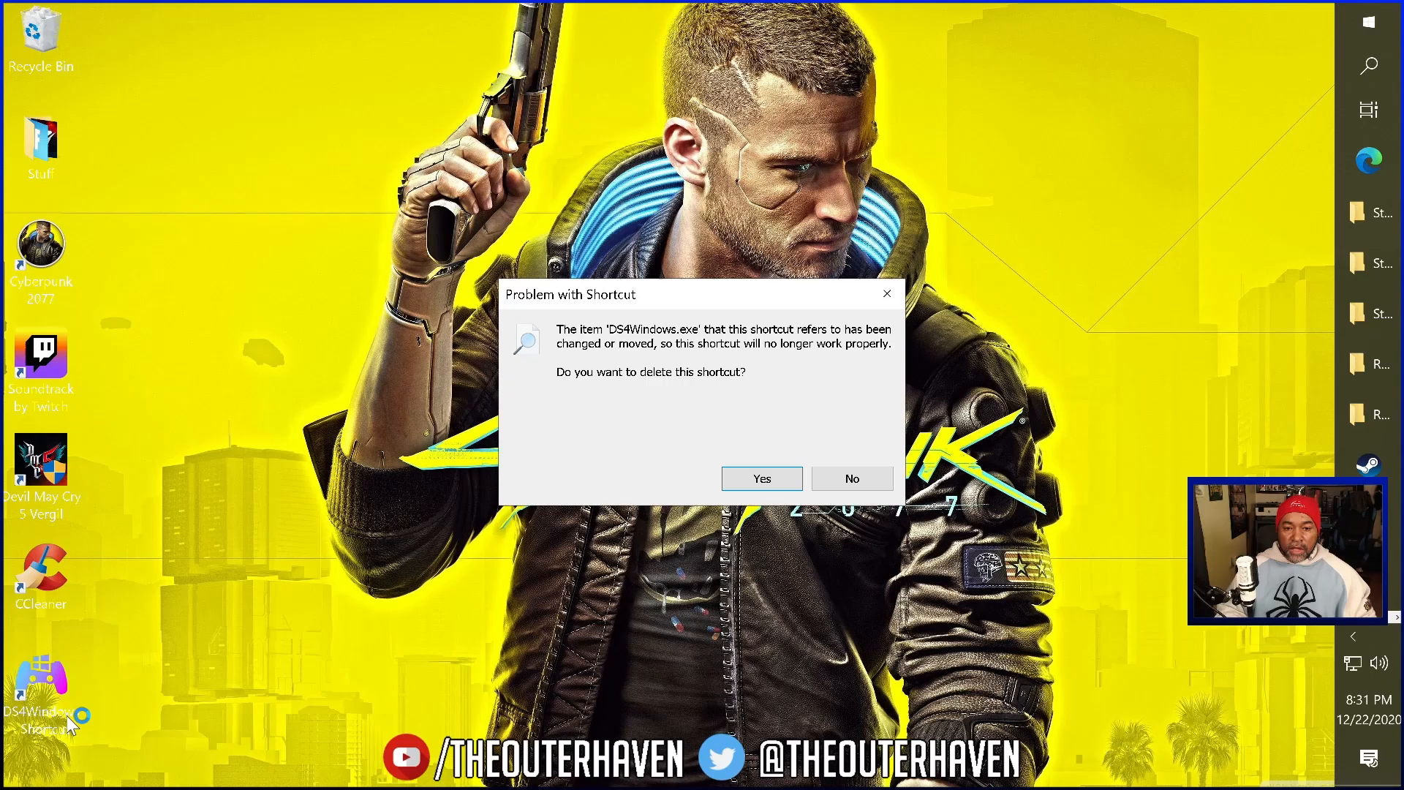
{"action": "left_click", "coordinate": [849, 476]}
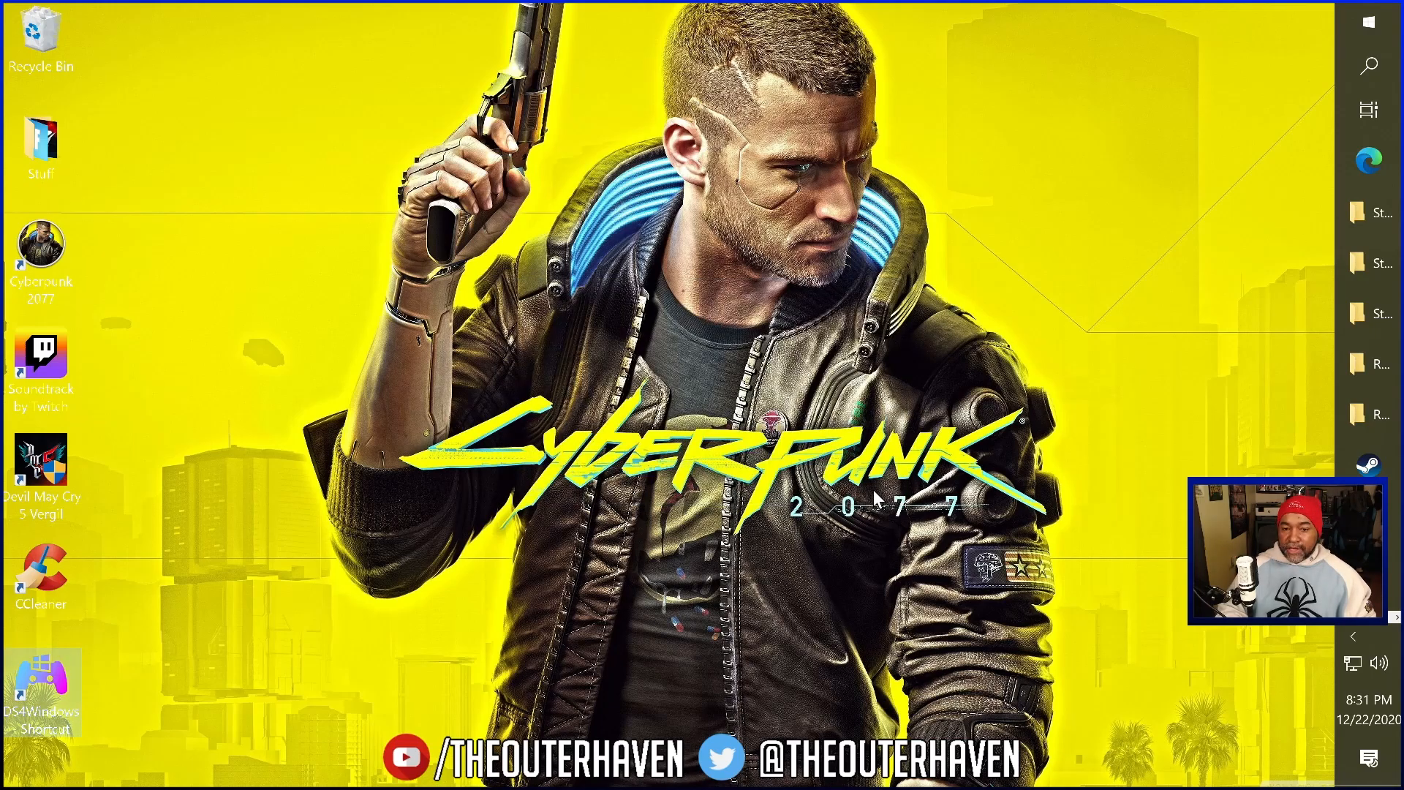
{"action": "mouse_move", "coordinate": [1367, 25]}
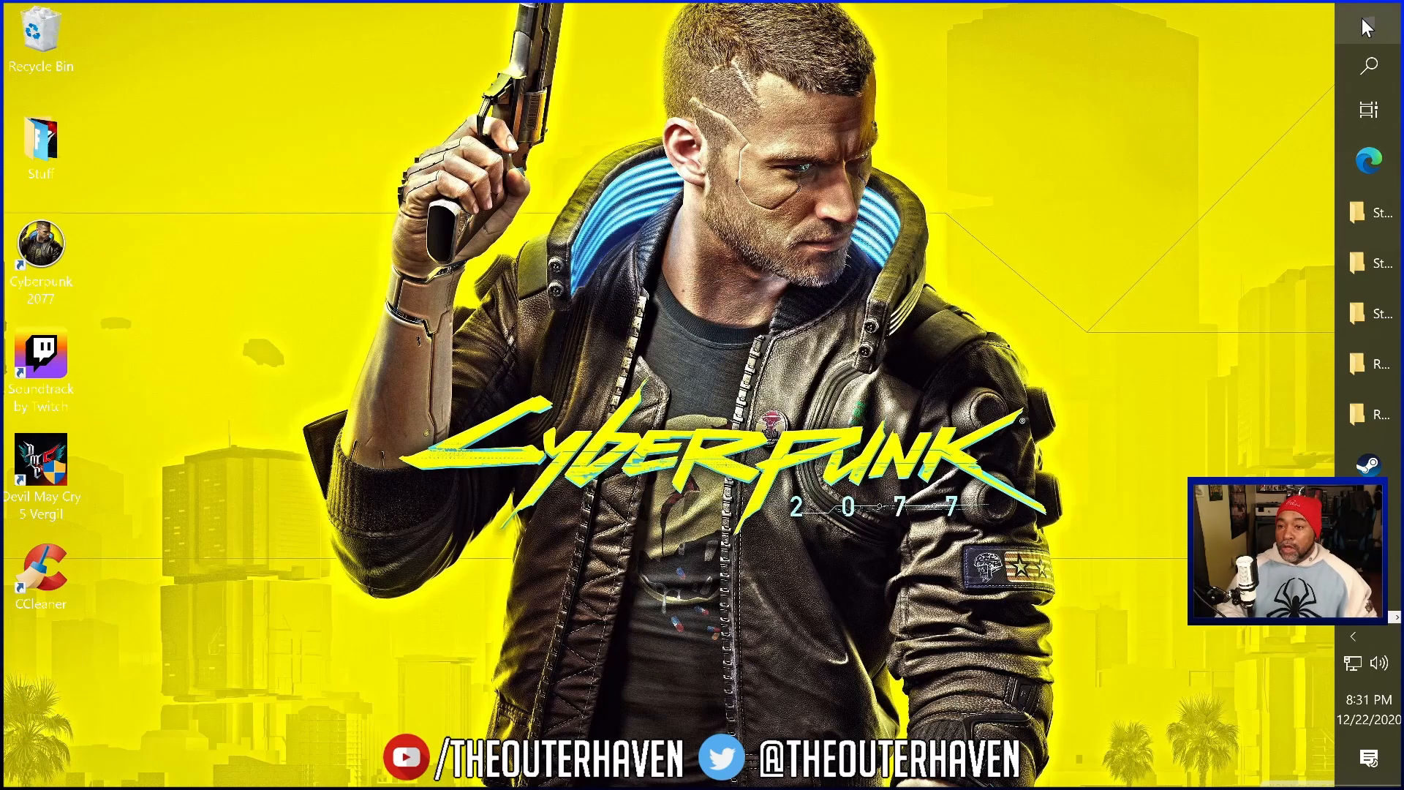
{"action": "mouse_move", "coordinate": [1366, 22]}
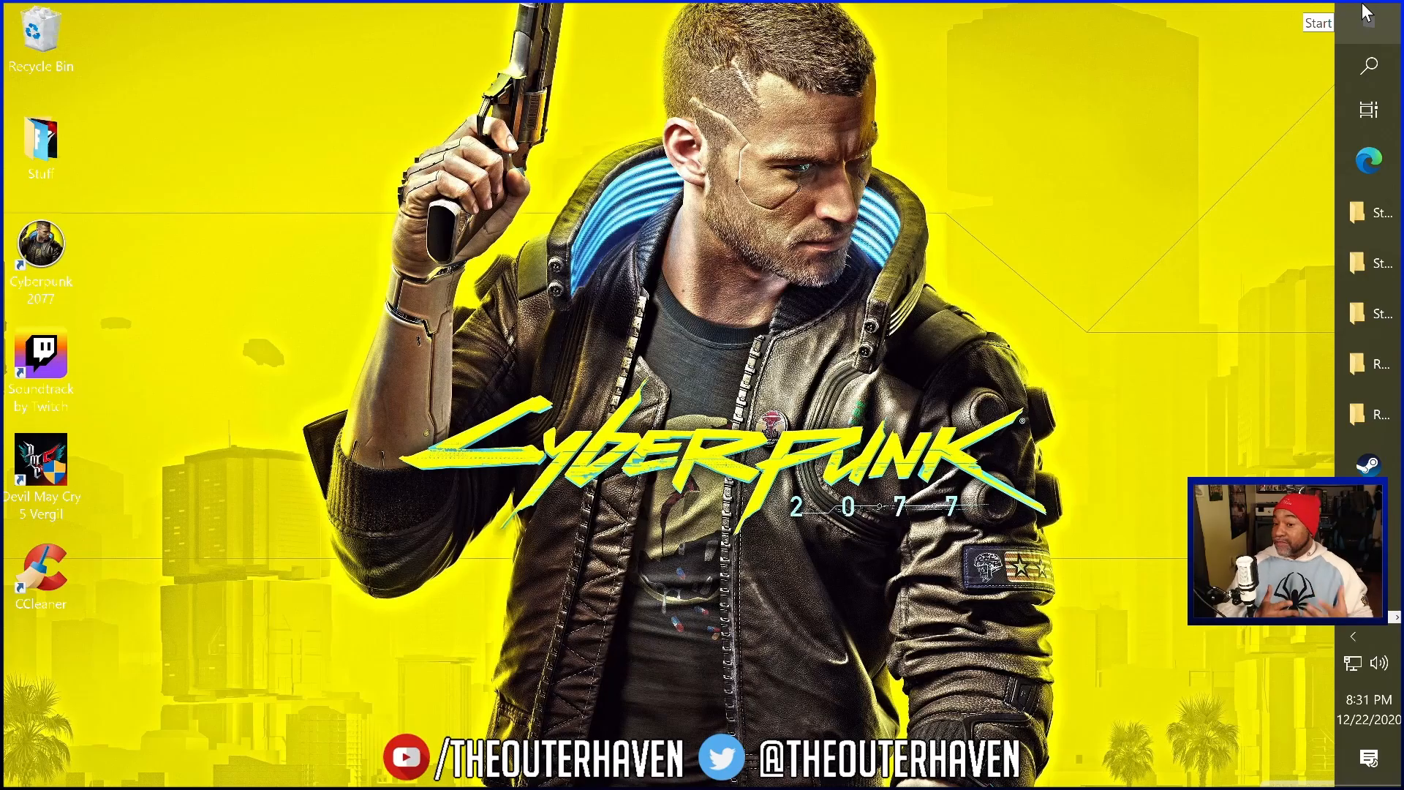